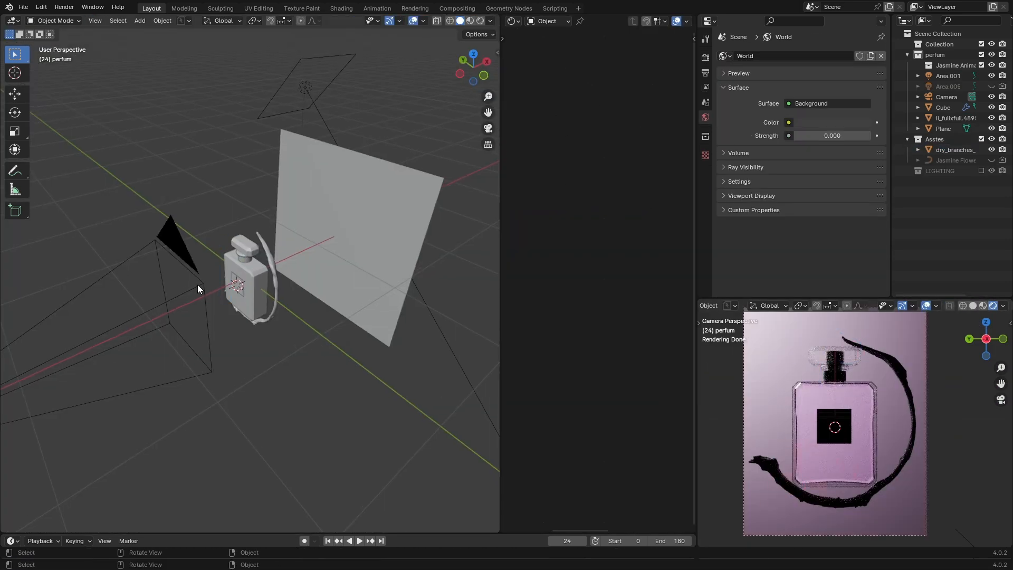
# Return to Blender, select the cap object Cube.003 and pick the faces around its neck.
pyautogui.press('shift+d')
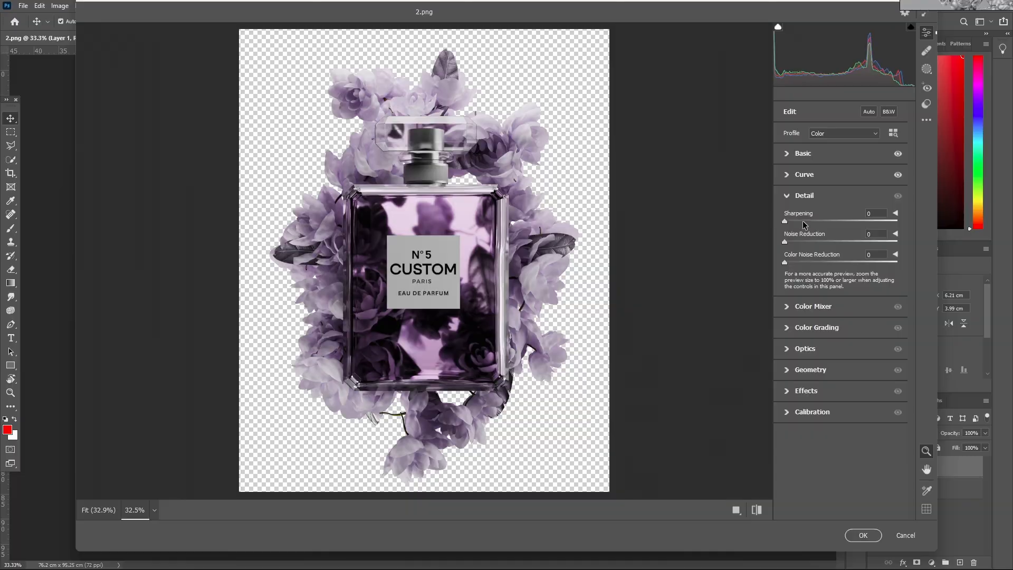
pyautogui.click(804, 195)
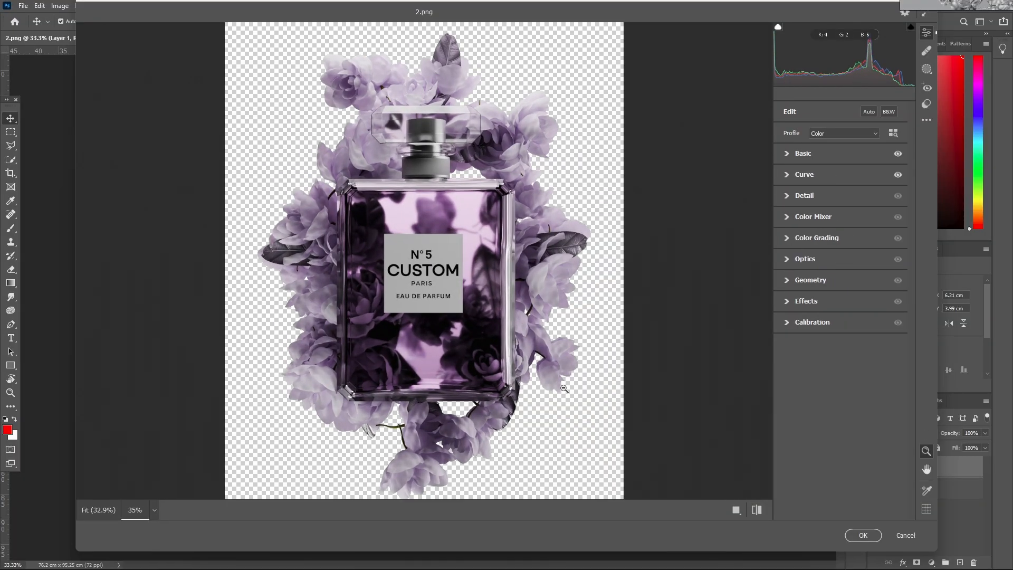
pyautogui.press('alt+tab')
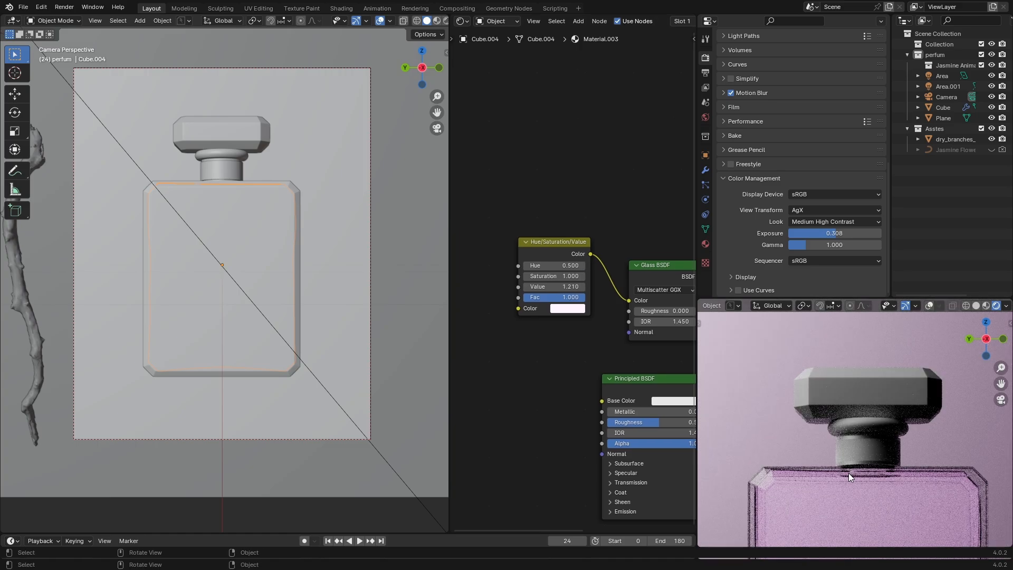
pyautogui.click(222, 135)
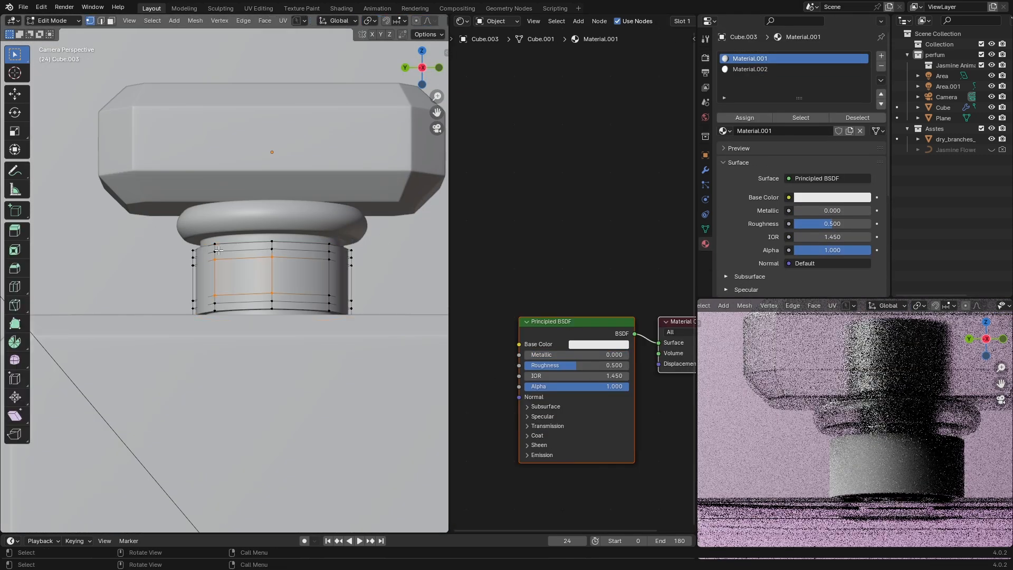
pyautogui.click(749, 69)
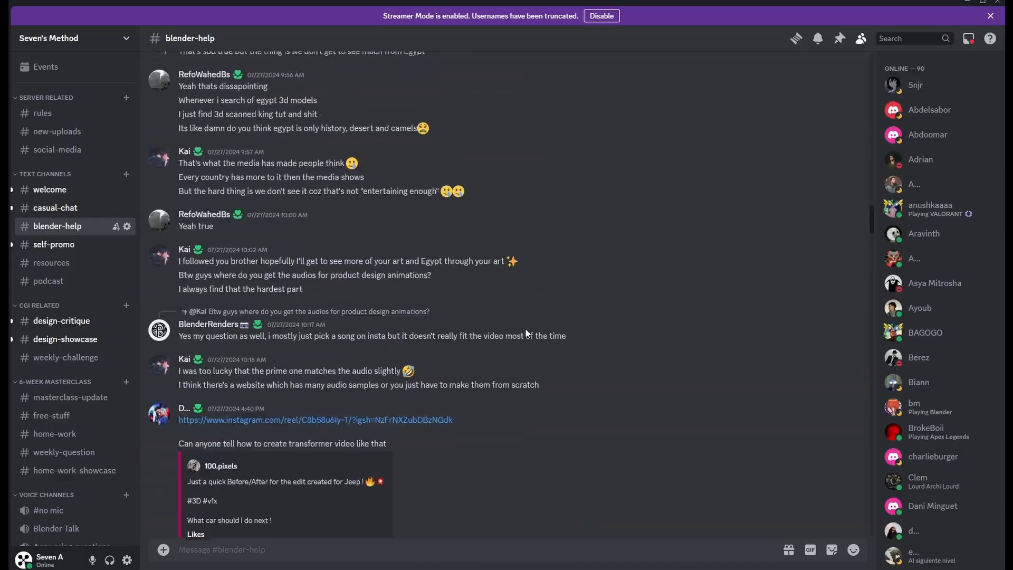
pyautogui.scroll(3)
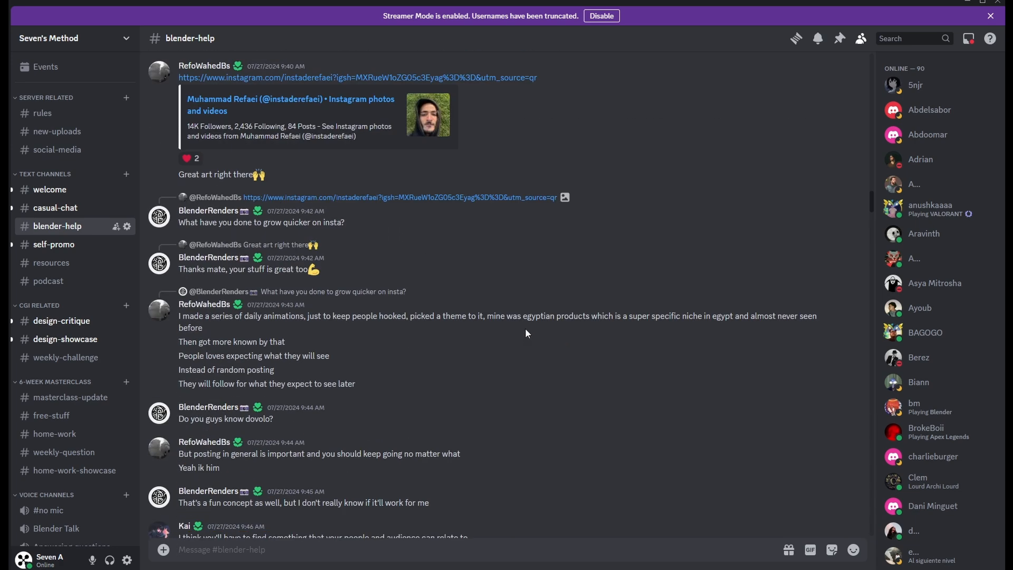
pyautogui.scroll(3)
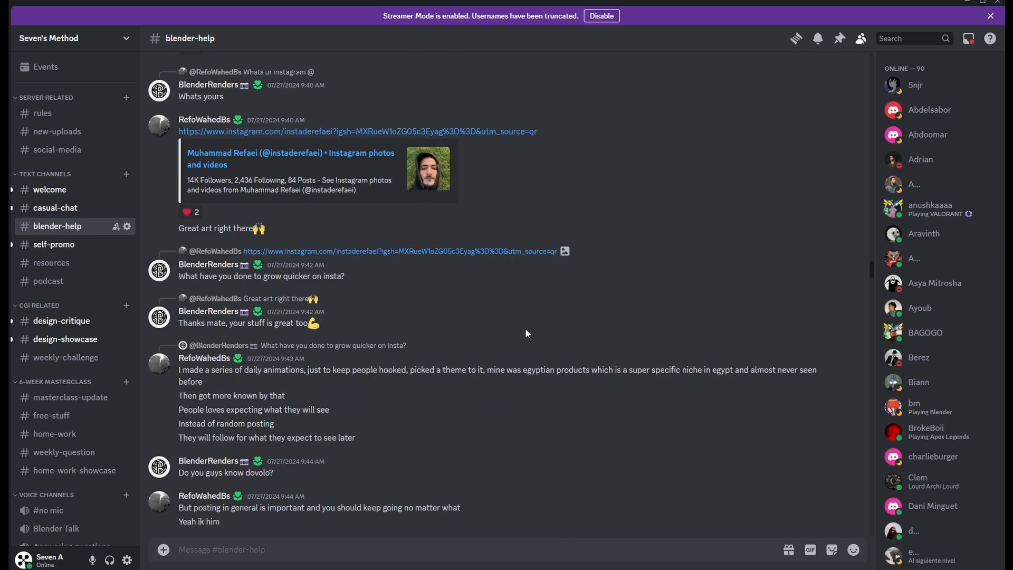
pyautogui.scroll(-3)
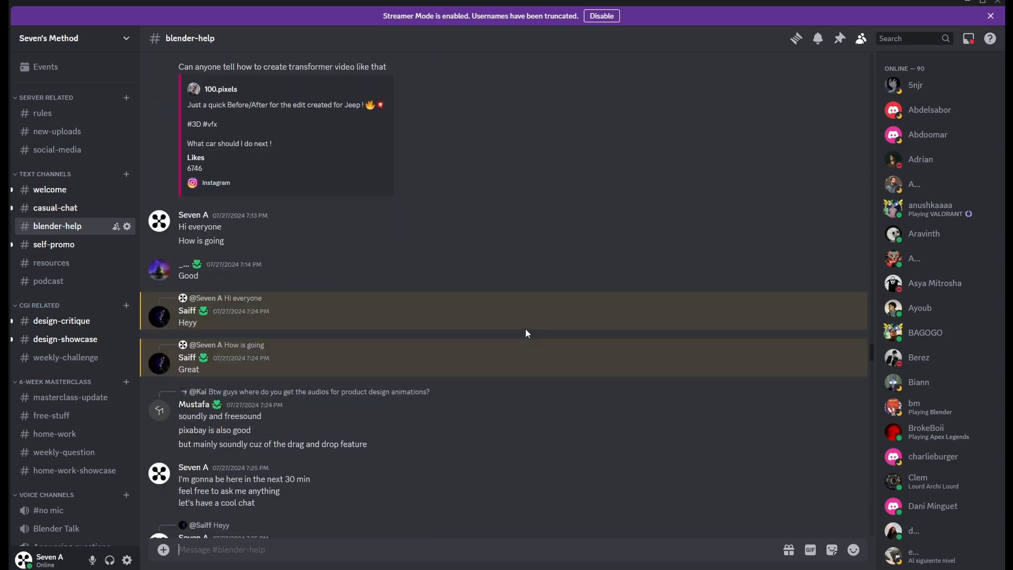
pyautogui.scroll(-3)
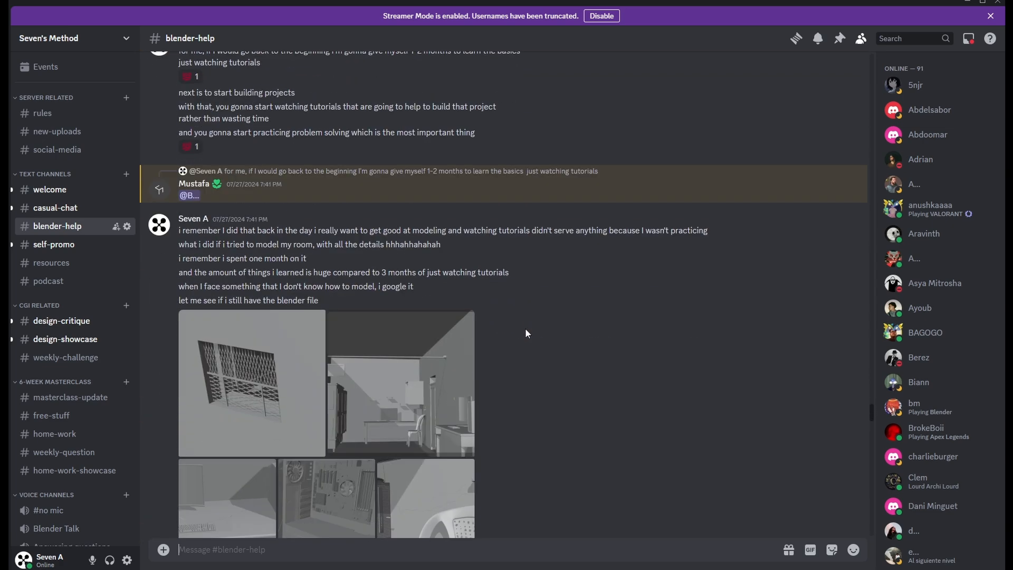
pyautogui.scroll(-3)
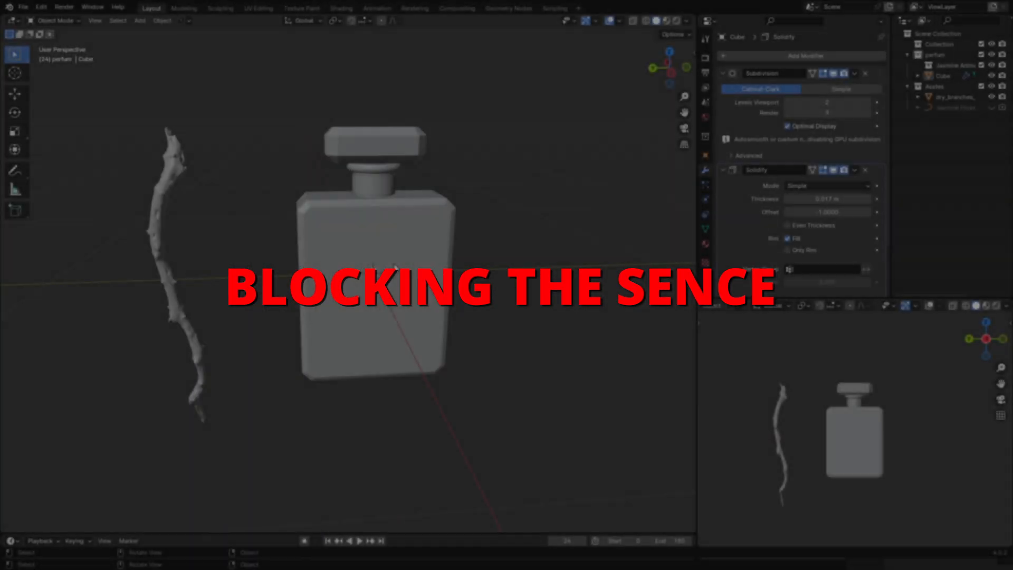
# Add a backdrop plane, move the camera along local Z to frame the bottle, and add an area light.
pyautogui.click(675, 67)
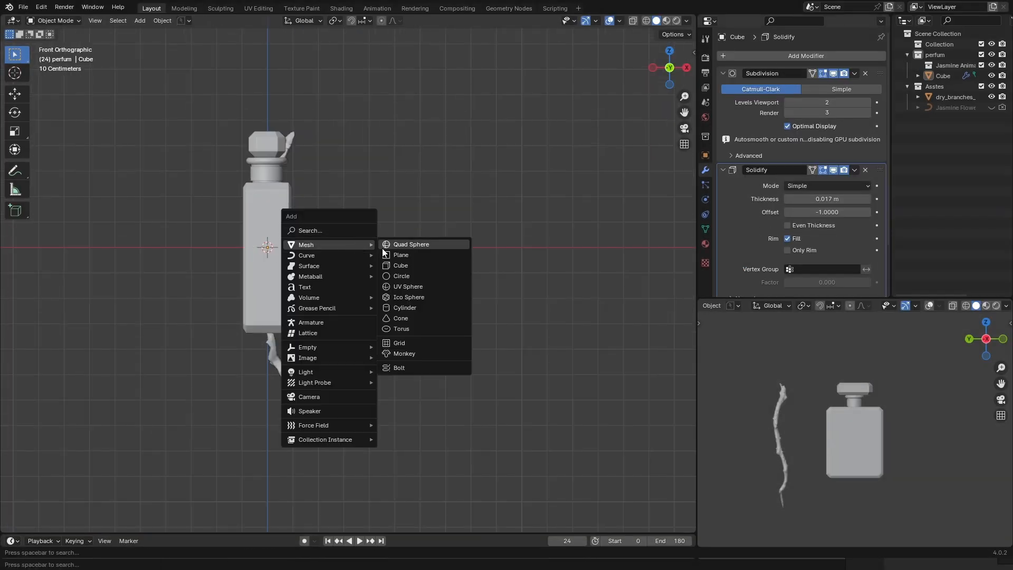
pyautogui.click(401, 254)
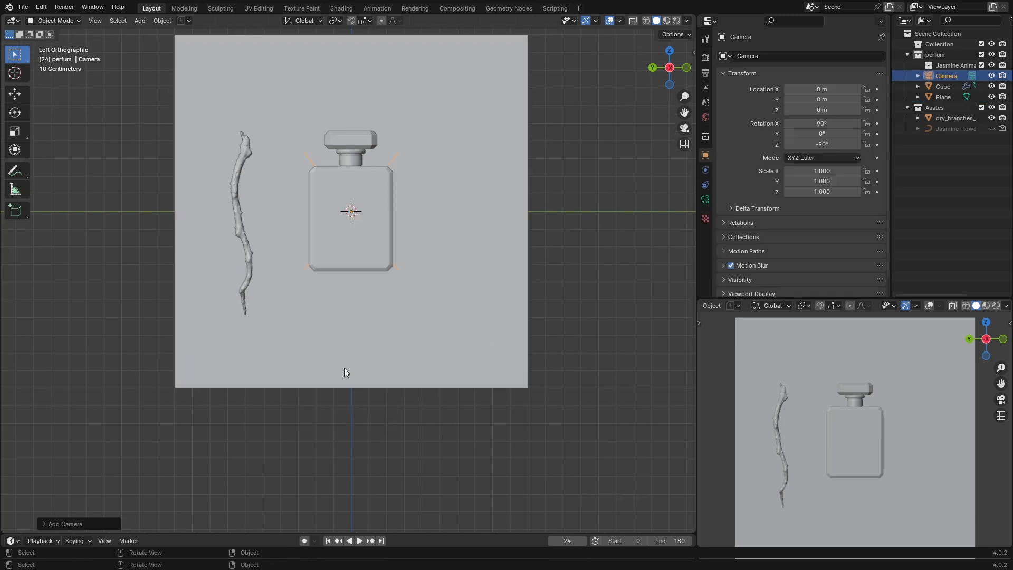
pyautogui.press('g')
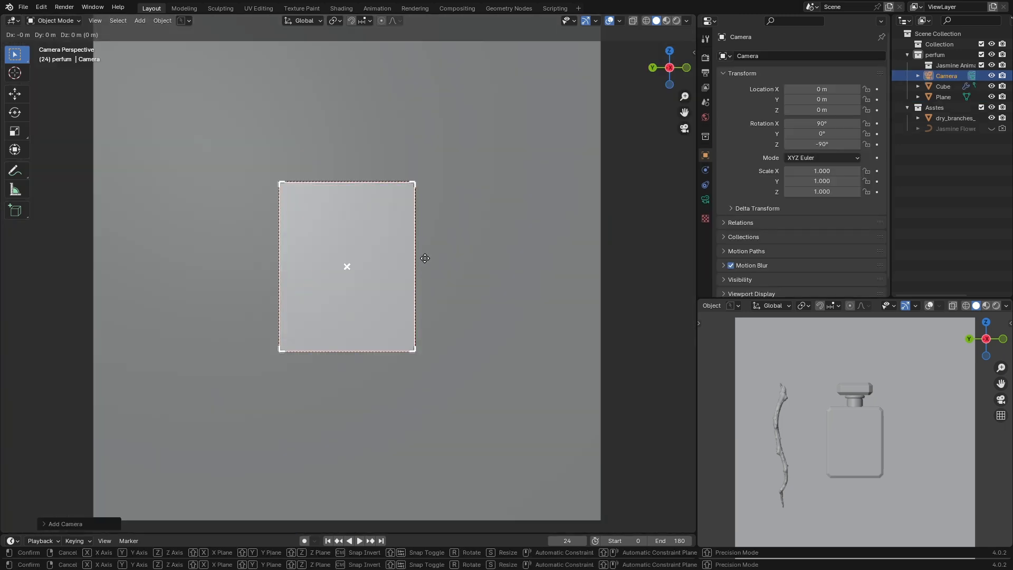
pyautogui.moveTo(468, 299)
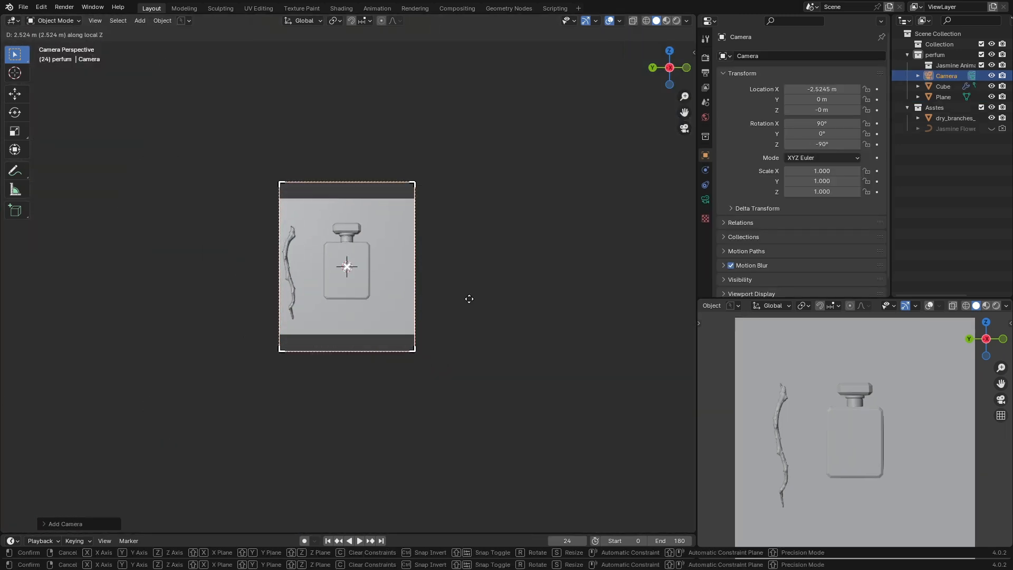
pyautogui.click(346, 267)
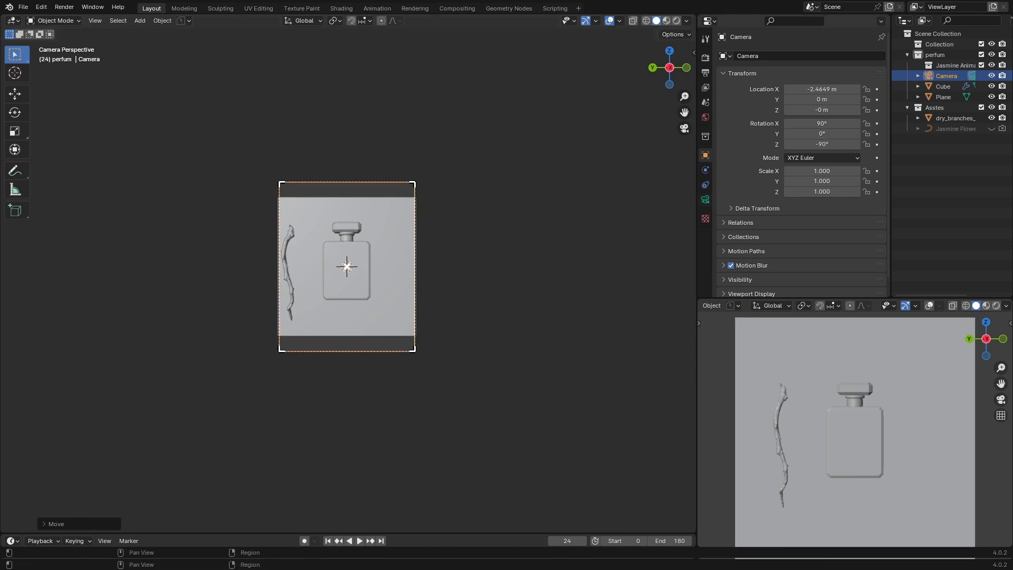
pyautogui.click(705, 199)
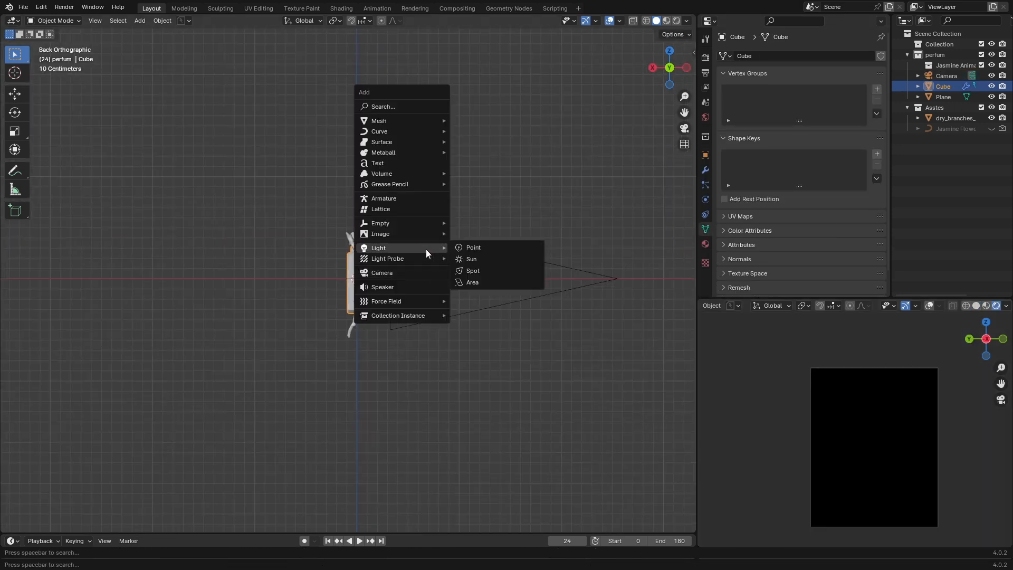
pyautogui.click(472, 283)
pyautogui.write('t')
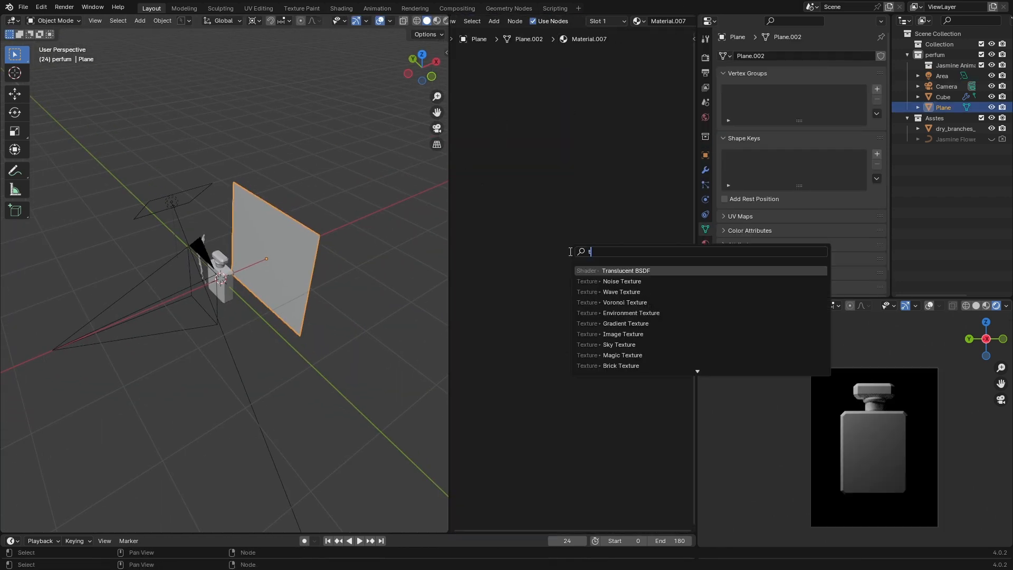
# Add a searched node to the backdrop plane's Material.007 in the Shader Editor.
pyautogui.click(625, 270)
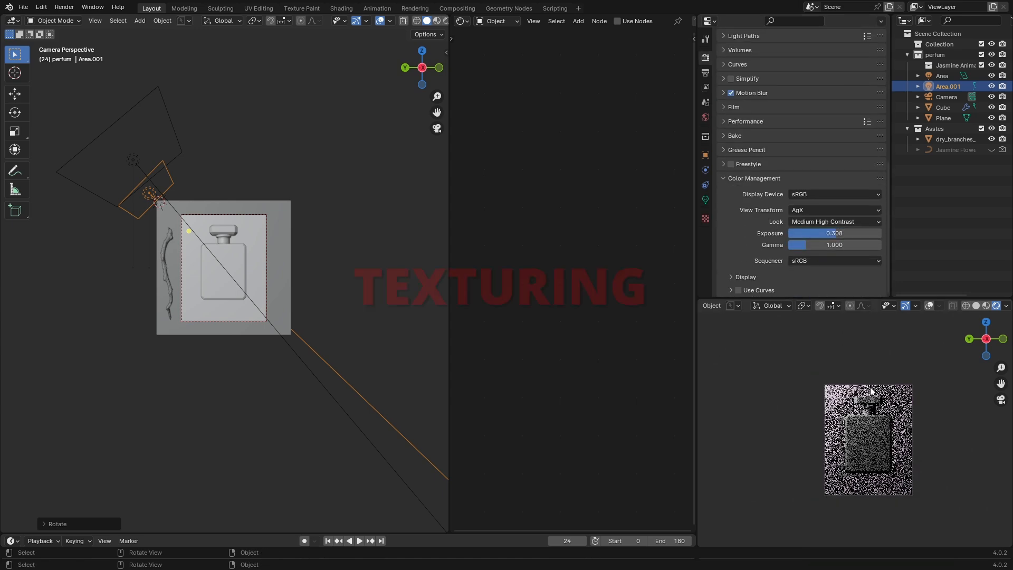
# Rotate Area.001 and add Glass BSDF and Hue/Saturation/Value nodes to Cube.004's material.
pyautogui.click(944, 107)
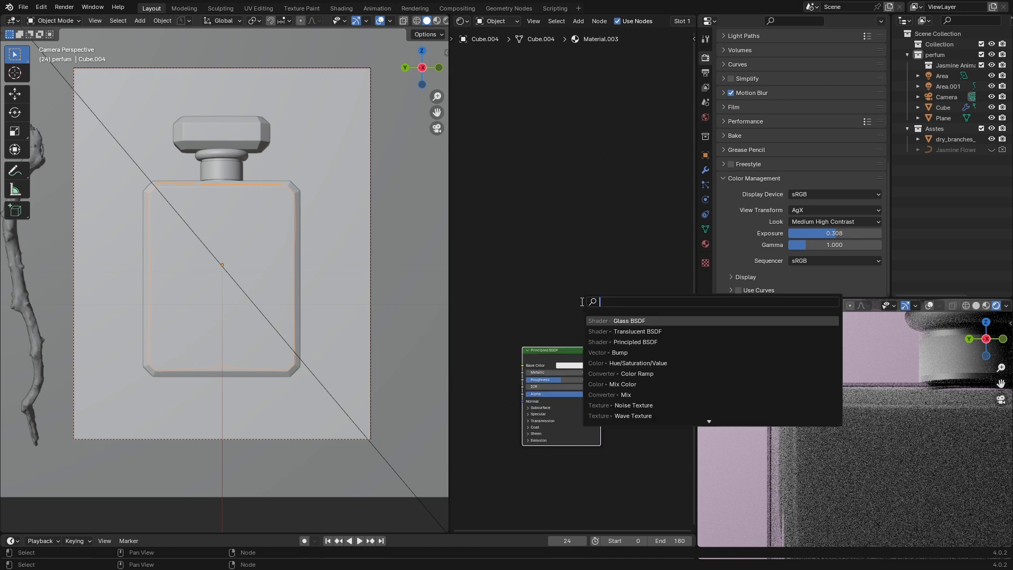
pyautogui.click(629, 320)
pyautogui.write('h')
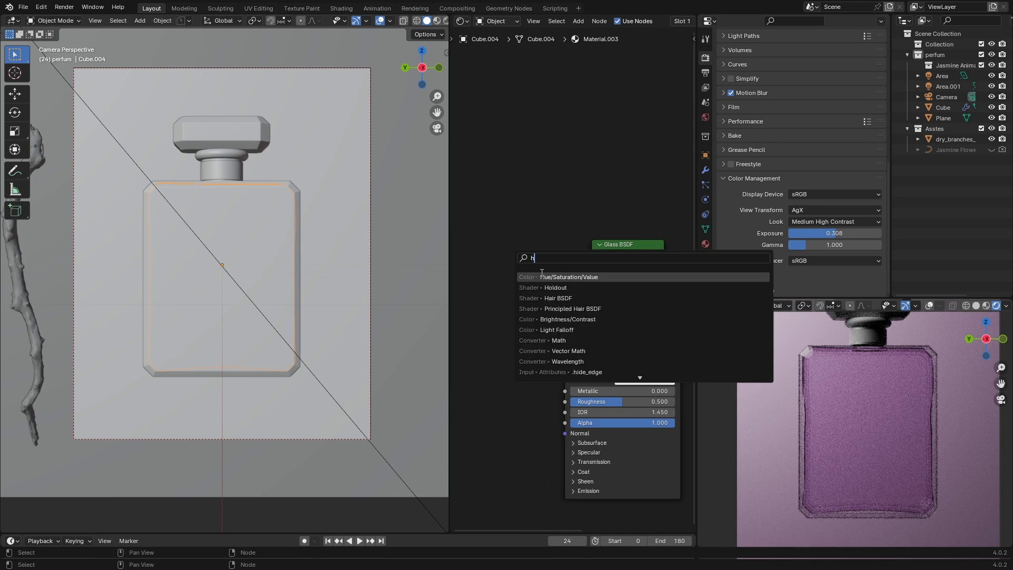
pyautogui.click(567, 276)
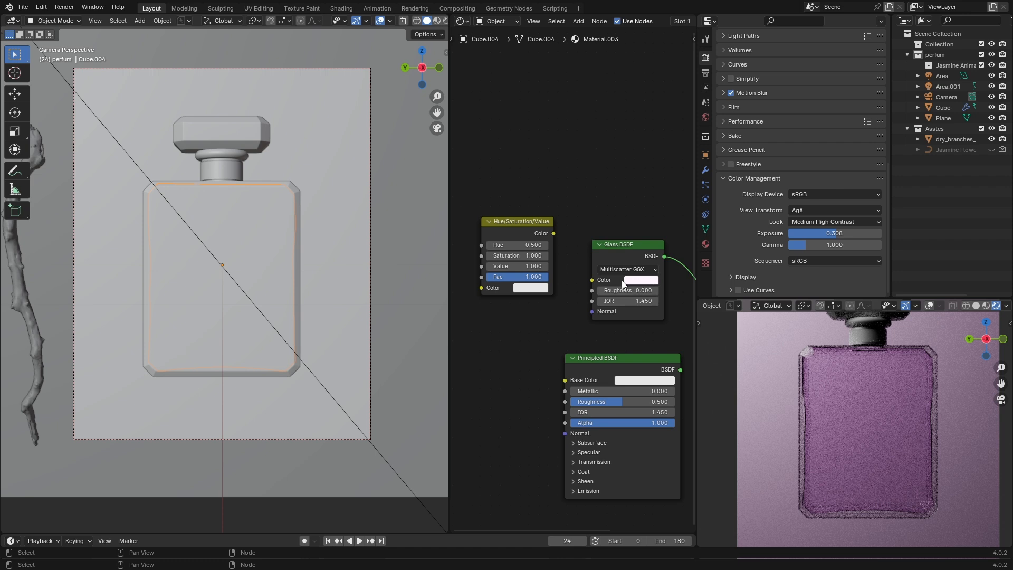
pyautogui.moveTo(649, 287)
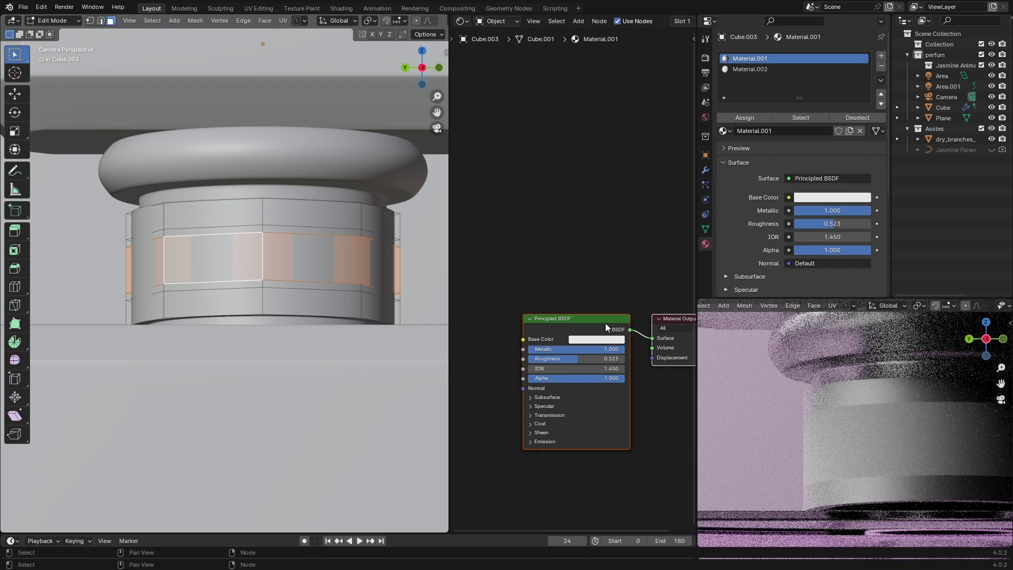
# Set the cap's Material.001 Principled BSDF to Metallic 1.0 and Roughness 0.523.
pyautogui.click(750, 70)
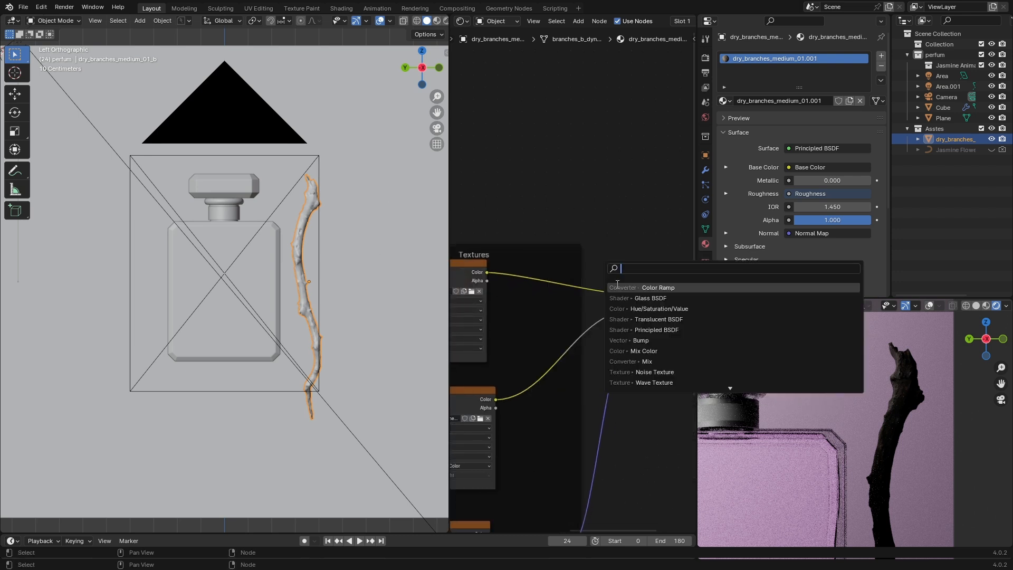
# Insert a Color Ramp between the branch image texture and Base Color, and edit its white stop.
pyautogui.click(658, 288)
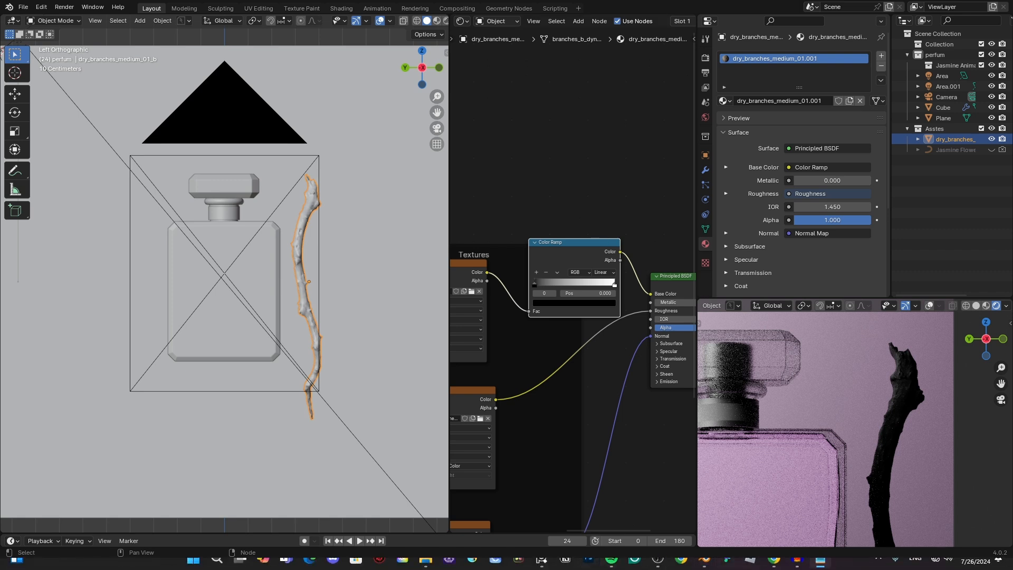
pyautogui.click(611, 251)
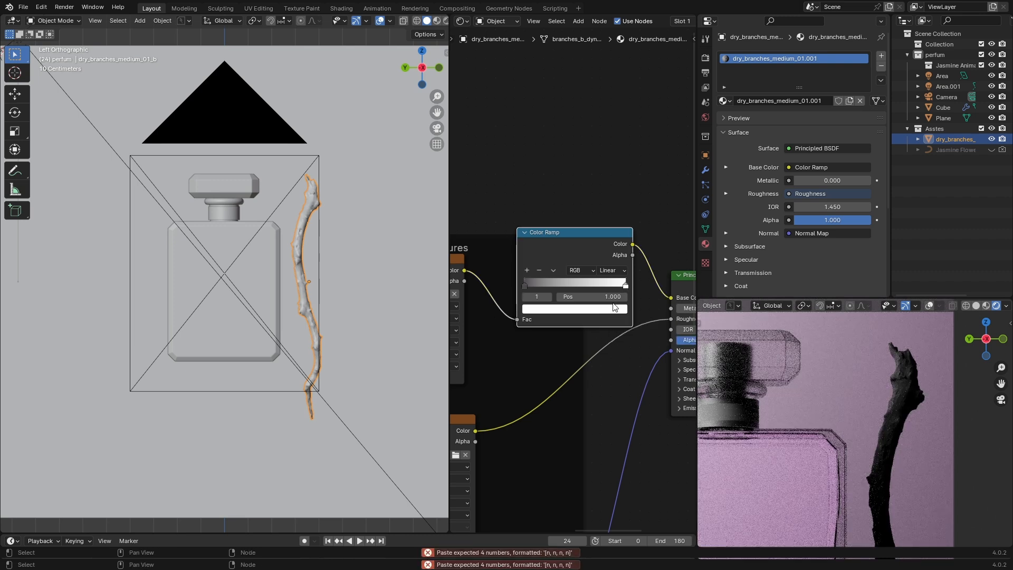
pyautogui.click(570, 309)
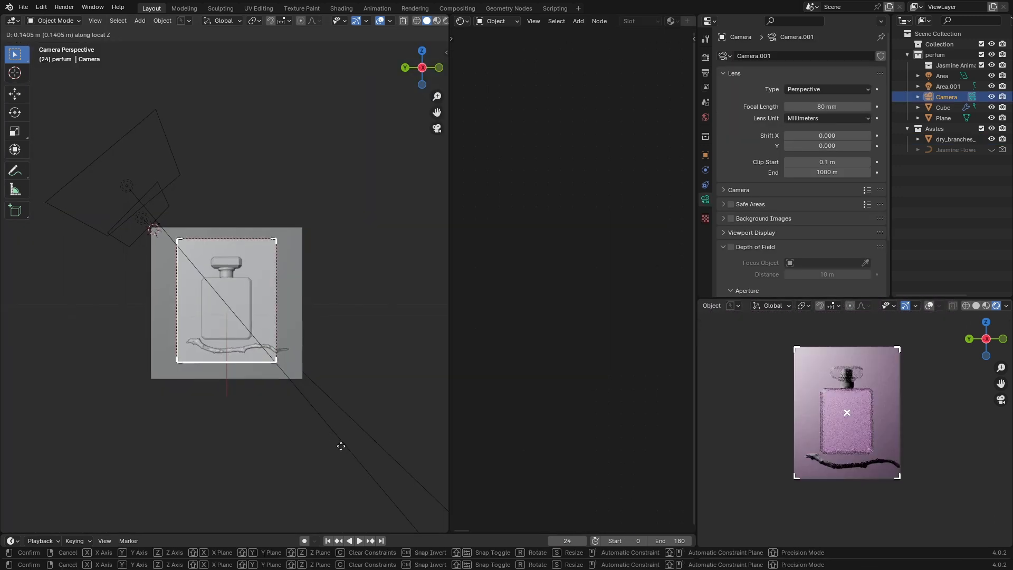
# Move the camera back along its local Z axis and confirm the new position.
pyautogui.click(360, 345)
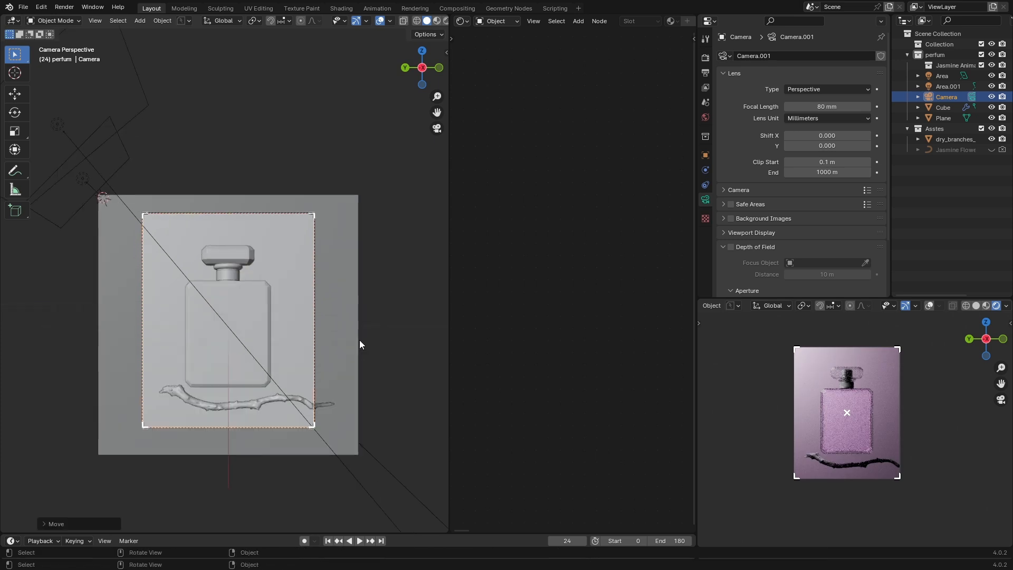
pyautogui.moveTo(222, 336)
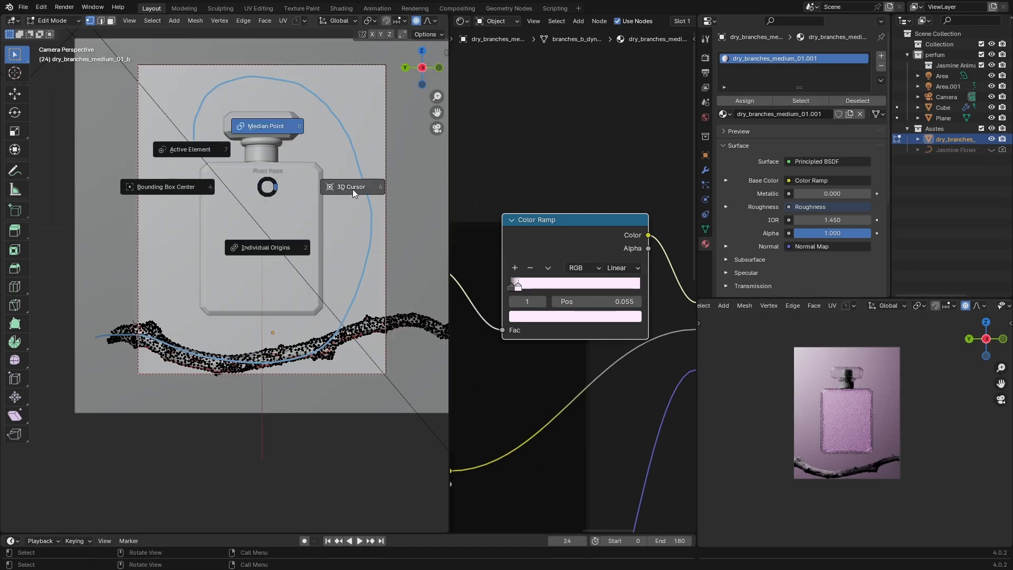
# Using the 3D Cursor pivot, rotate and scale the branch proportionally to curl around the bottle.
pyautogui.click(364, 20)
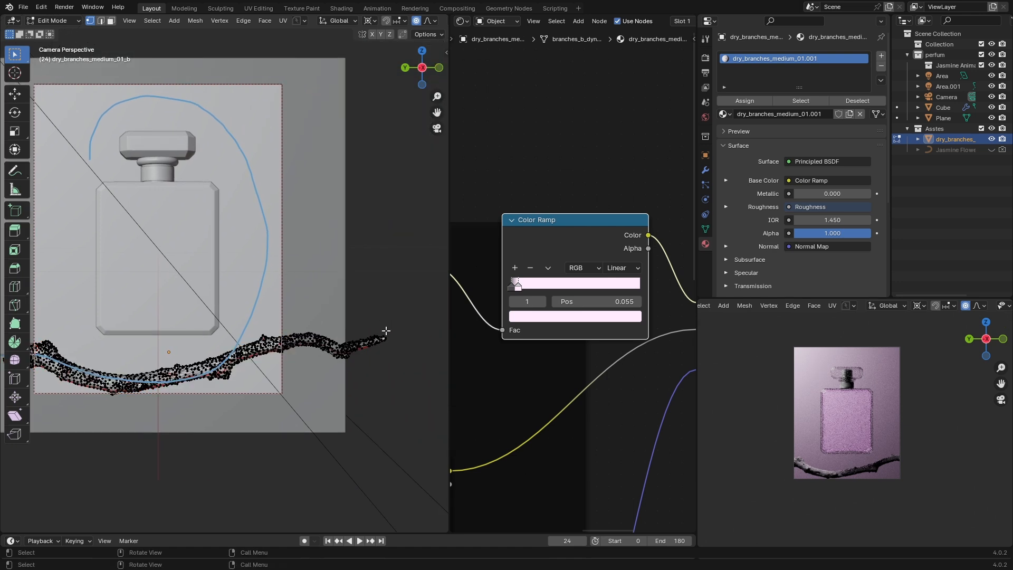
pyautogui.scroll(-3)
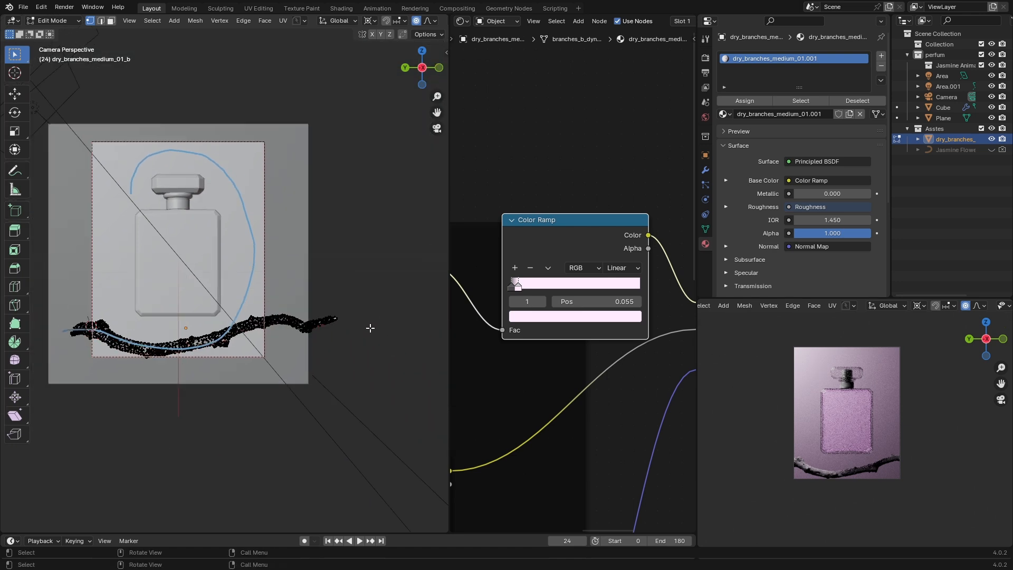
pyautogui.press('r')
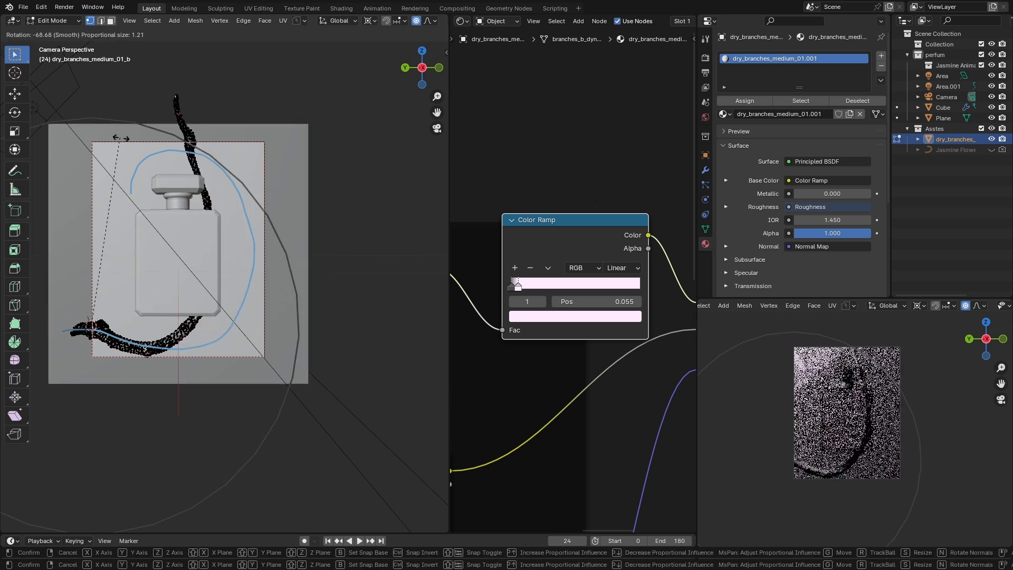
pyautogui.moveTo(142, 200)
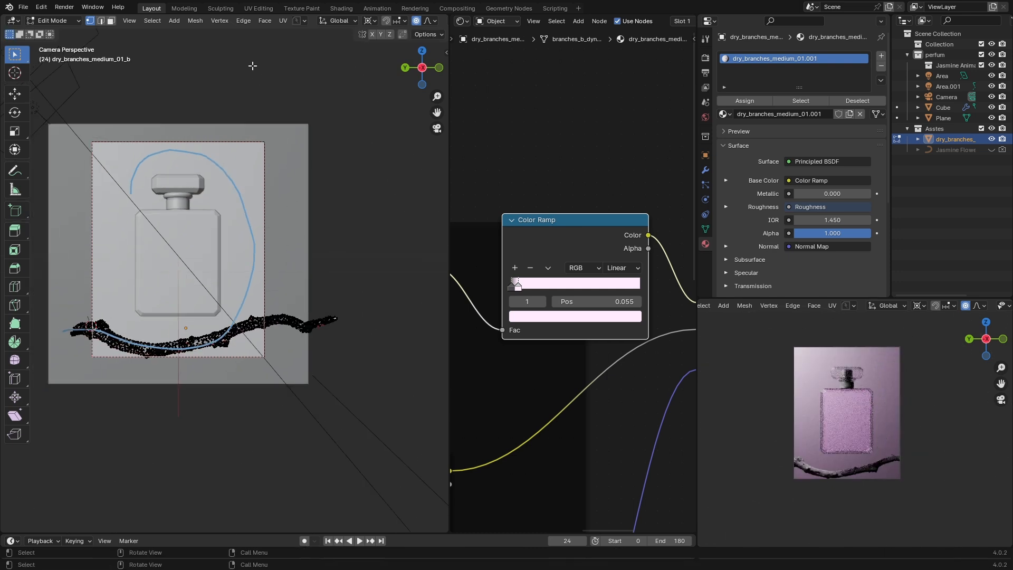
pyautogui.press('r')
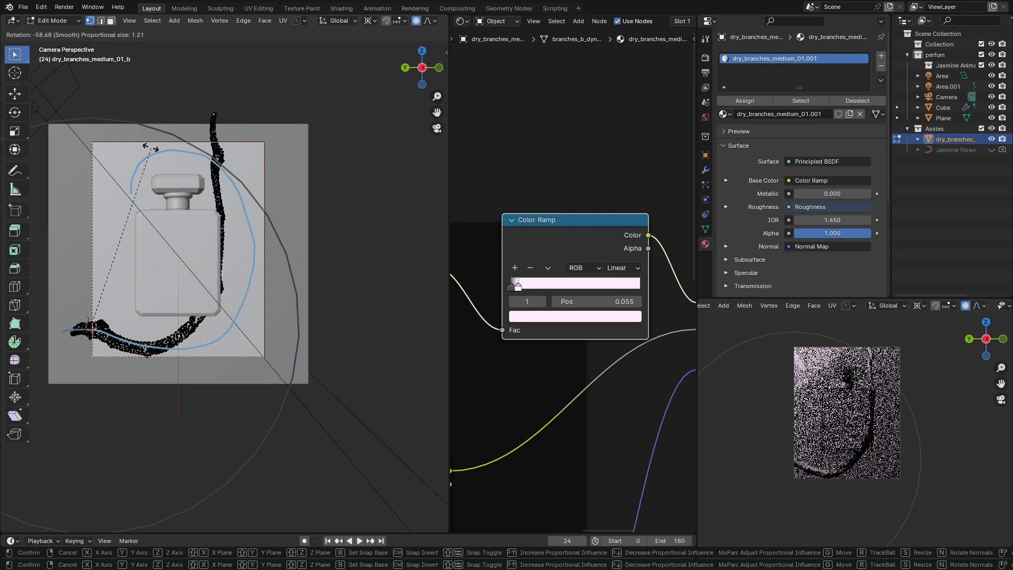
pyautogui.moveTo(145, 200)
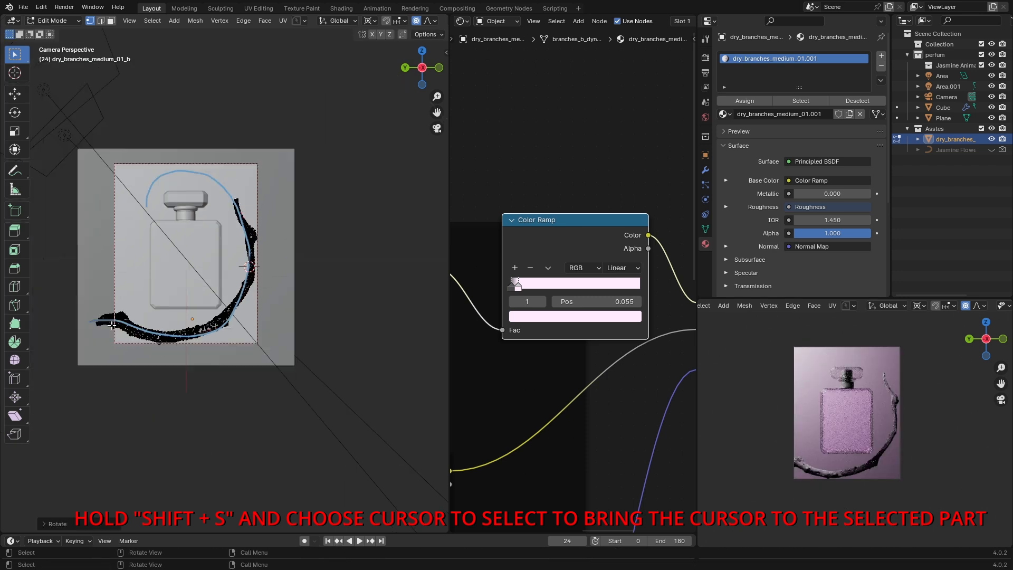
pyautogui.press('s')
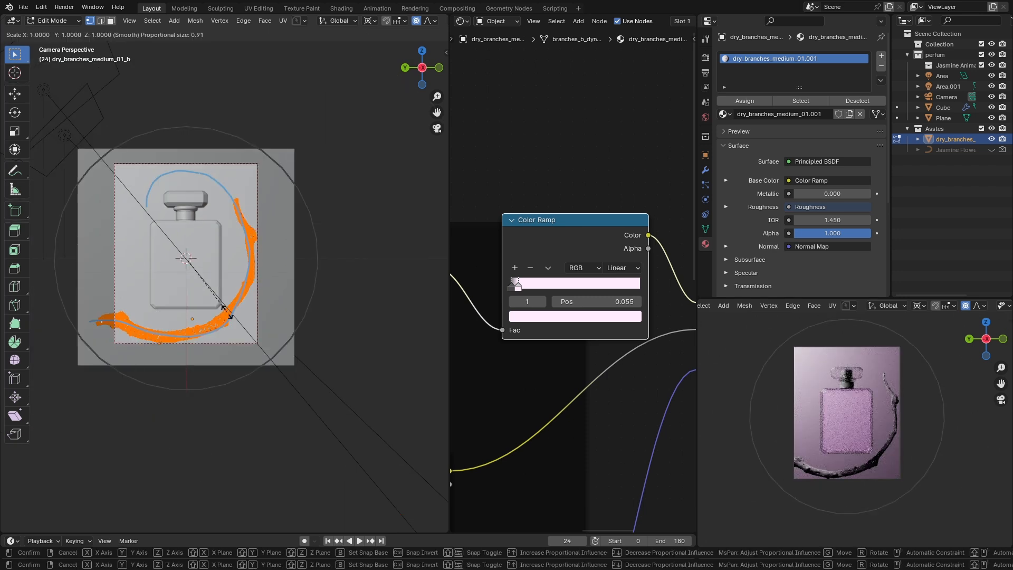
pyautogui.moveTo(281, 170)
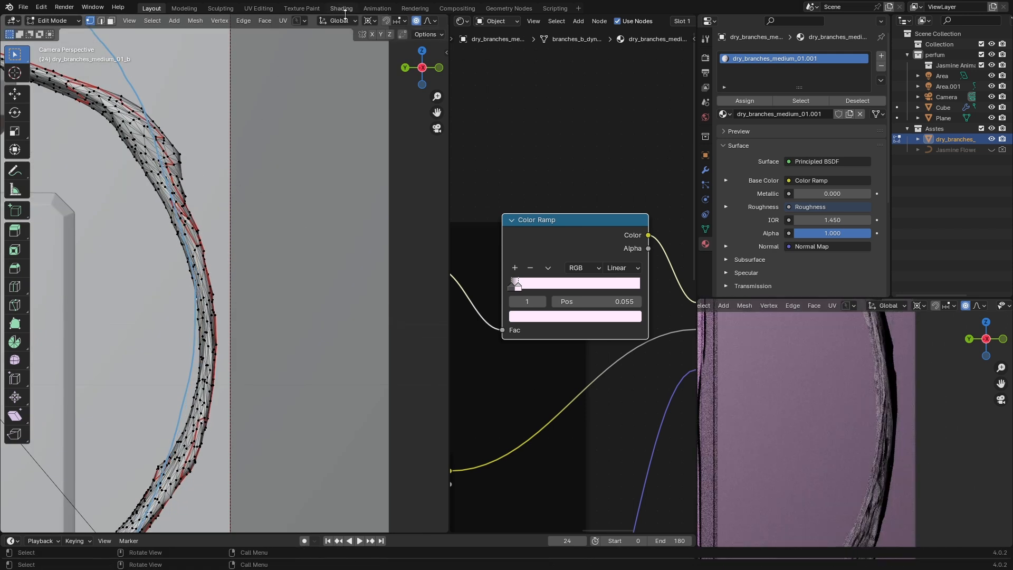
pyautogui.click(368, 20)
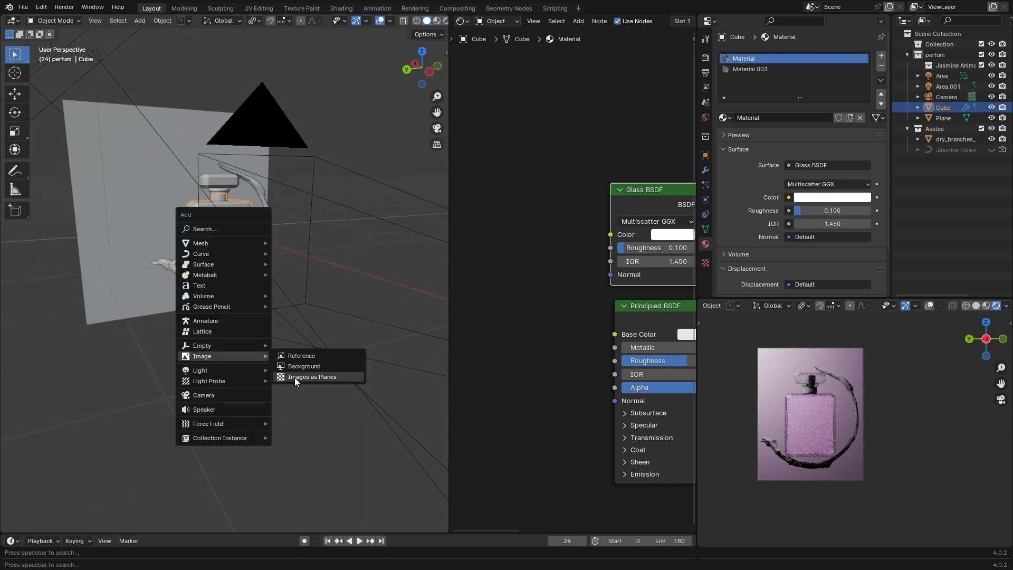
# Import the label image as a plane and add a Shrinkwrap modifier targeting Cube.
pyautogui.click(312, 377)
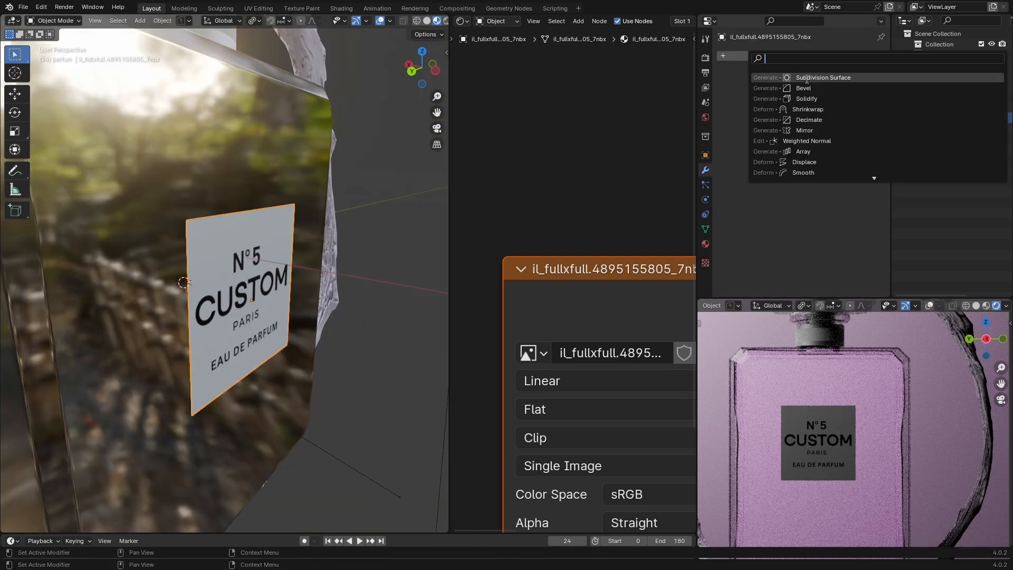
pyautogui.click(807, 109)
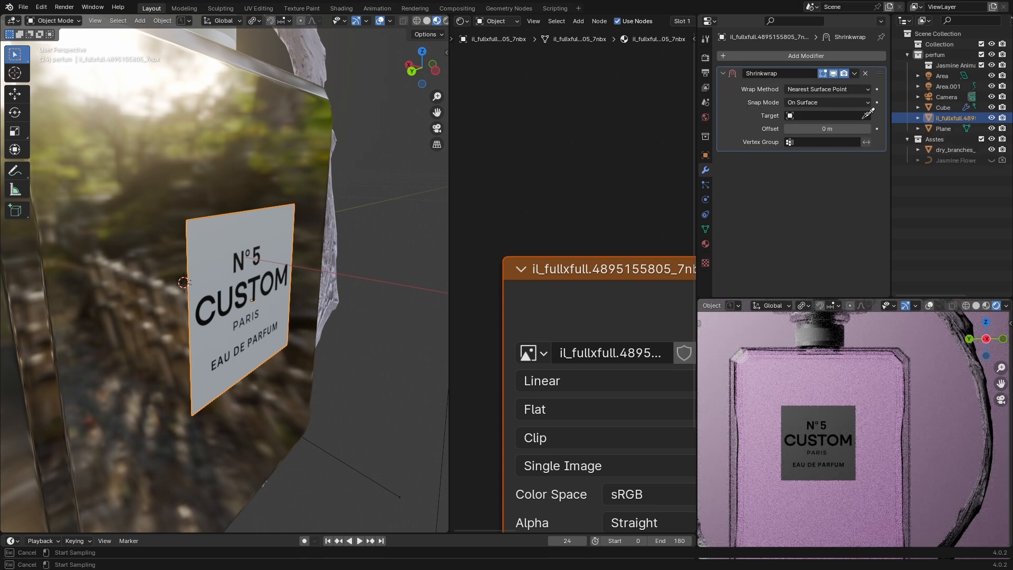
pyautogui.click(827, 115)
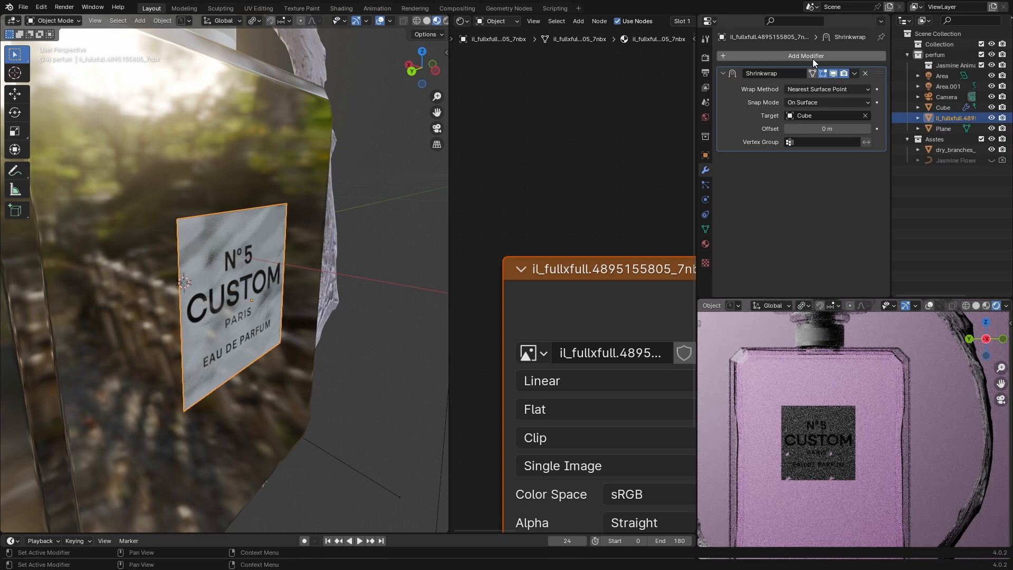
pyautogui.click(806, 55)
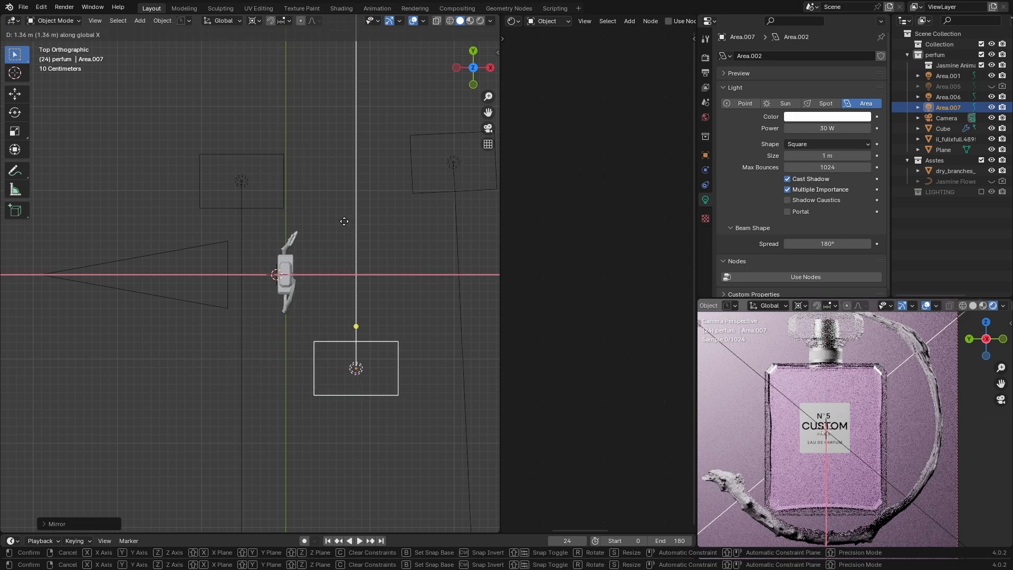
pyautogui.moveTo(357, 229)
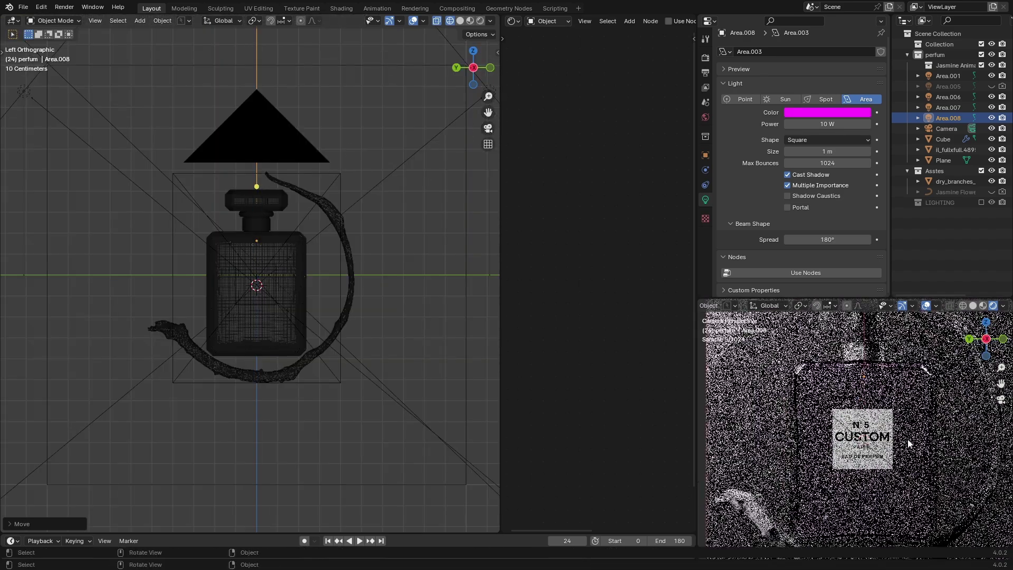
# Duplicate an area light, make it magenta at 10 W, and place it near the bottle.
pyautogui.click(827, 112)
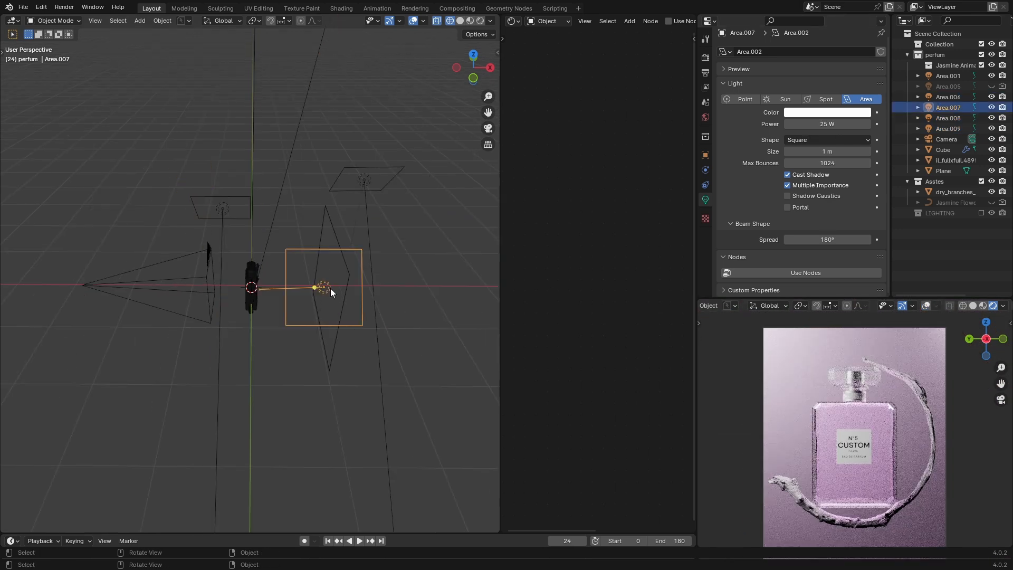
# Reposition the side area light Area.007 with G.
pyautogui.press('g')
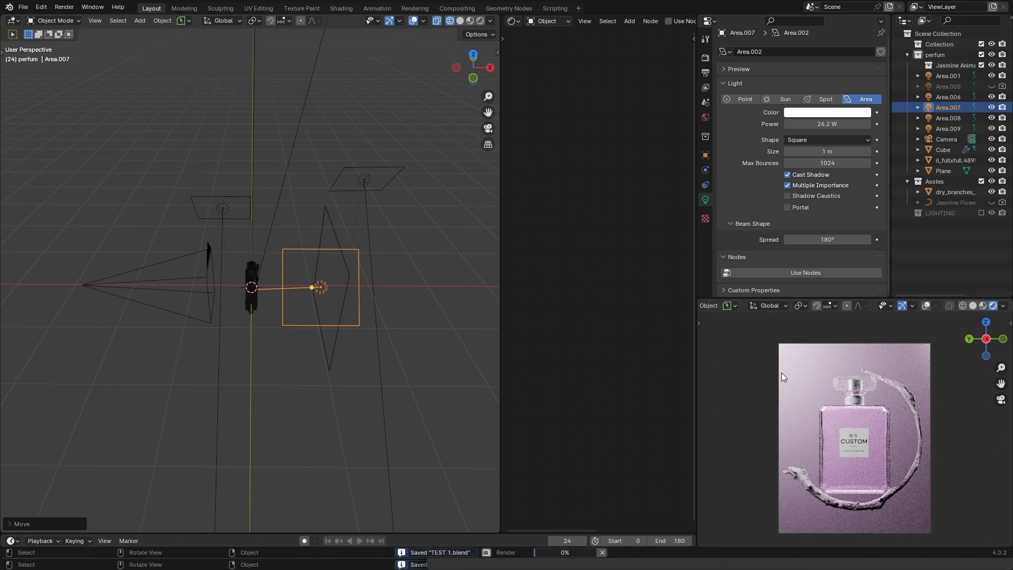
pyautogui.moveTo(741, 359)
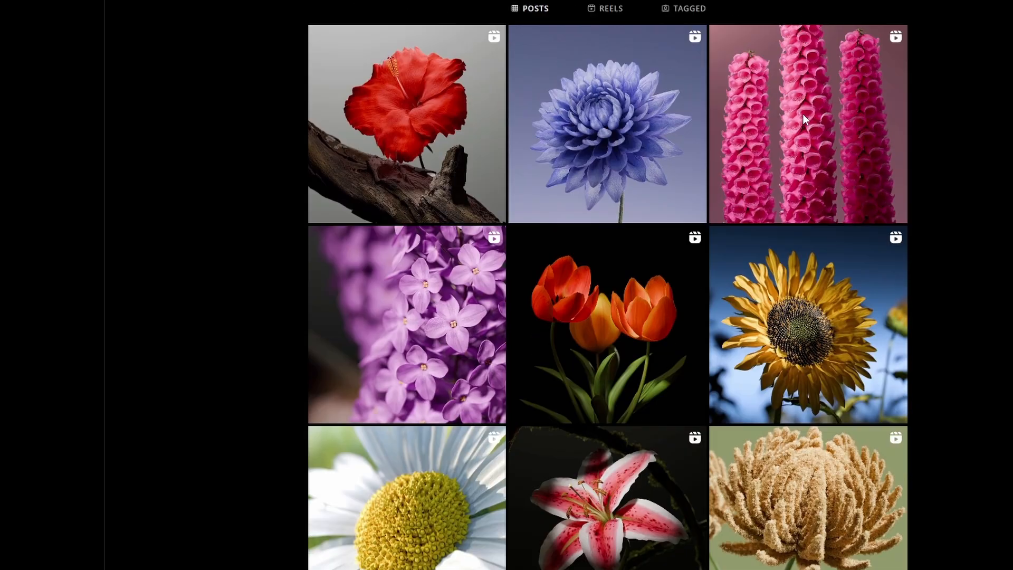
# Scroll the flower-render Instagram profile and follow its Blender Market bio link.
pyautogui.scroll(3)
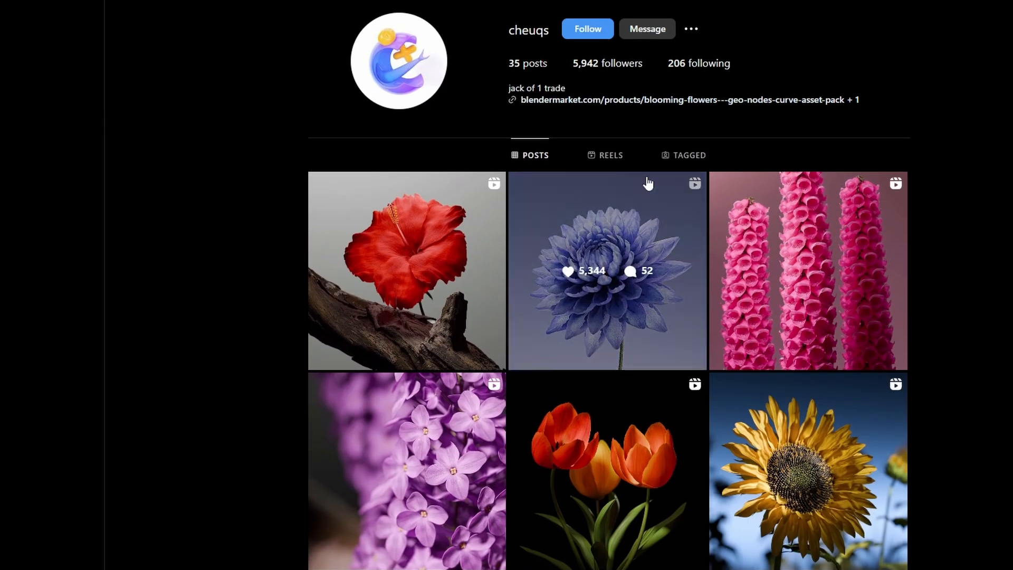
pyautogui.click(406, 271)
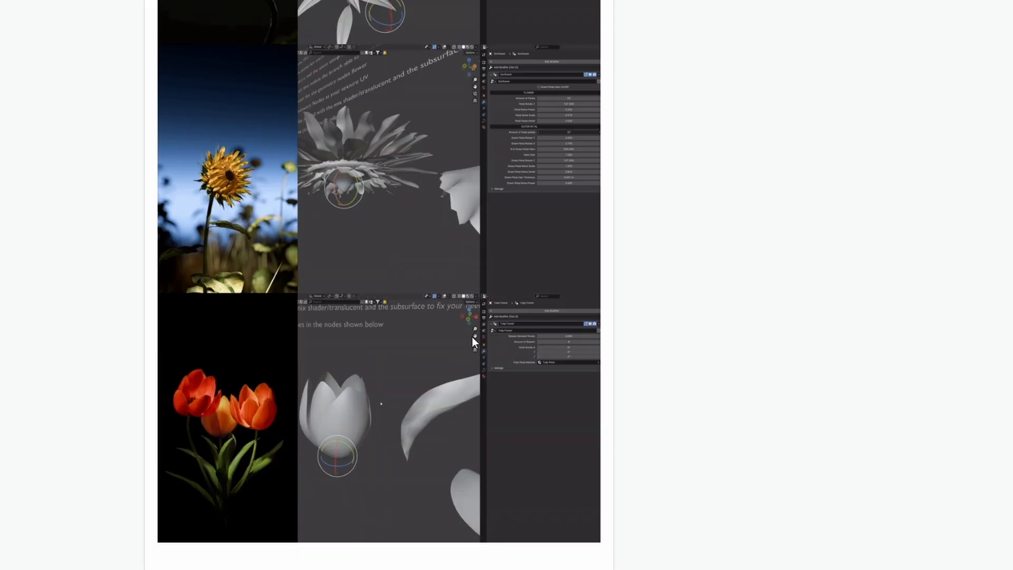
# Scroll through the blooming flowers pack's flower list and example renders.
pyautogui.scroll(-3)
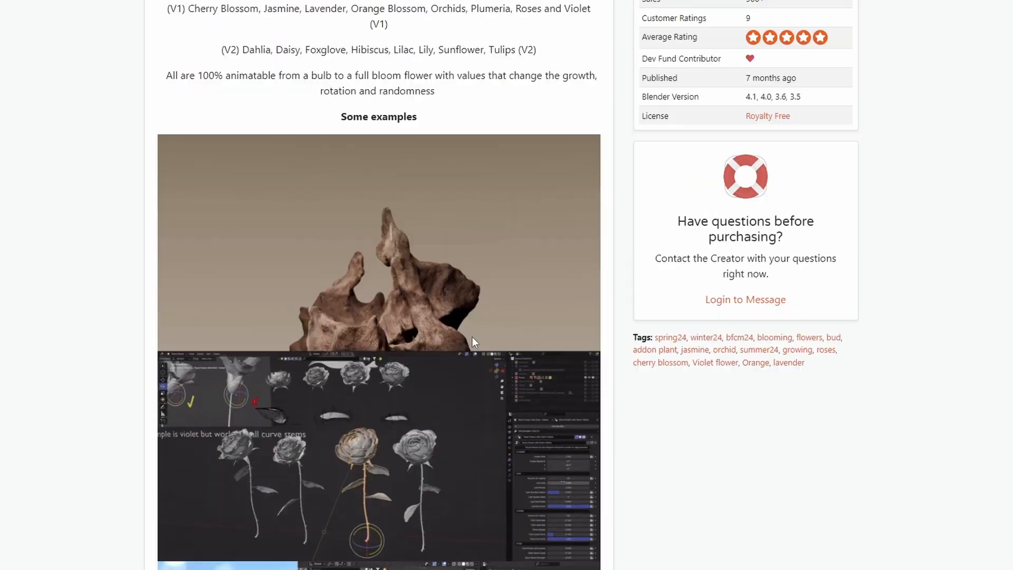
pyautogui.scroll(3)
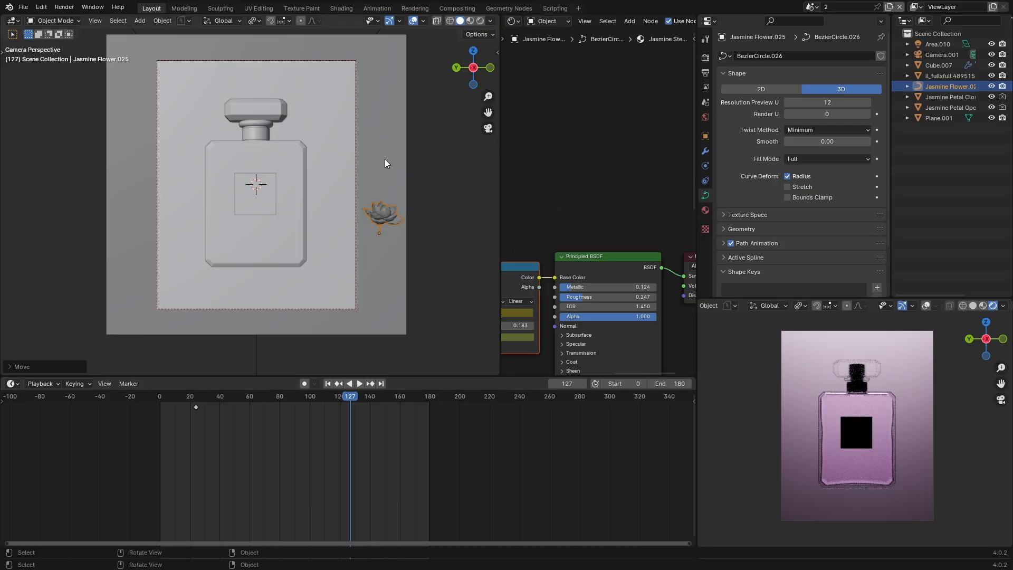
pyautogui.moveTo(329, 174)
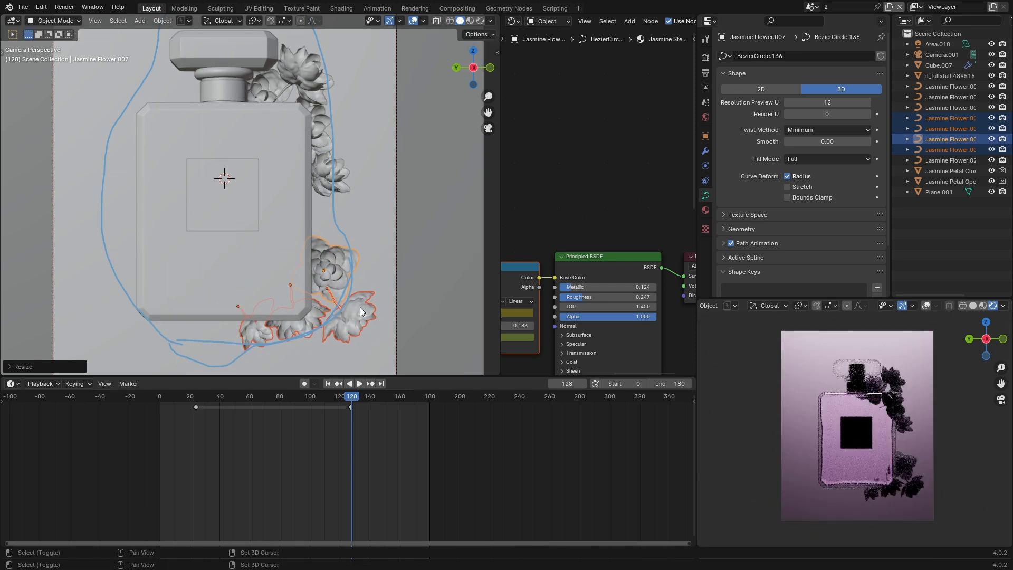
# Scale and move jasmine flowers along the bottle's right edge, then select another cluster.
pyautogui.press('r')
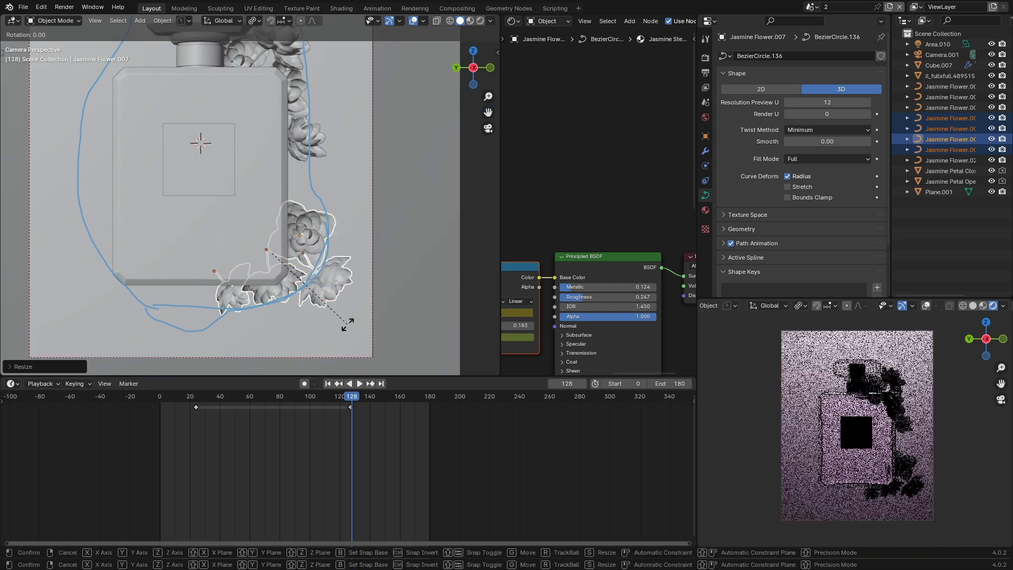
pyautogui.press('y')
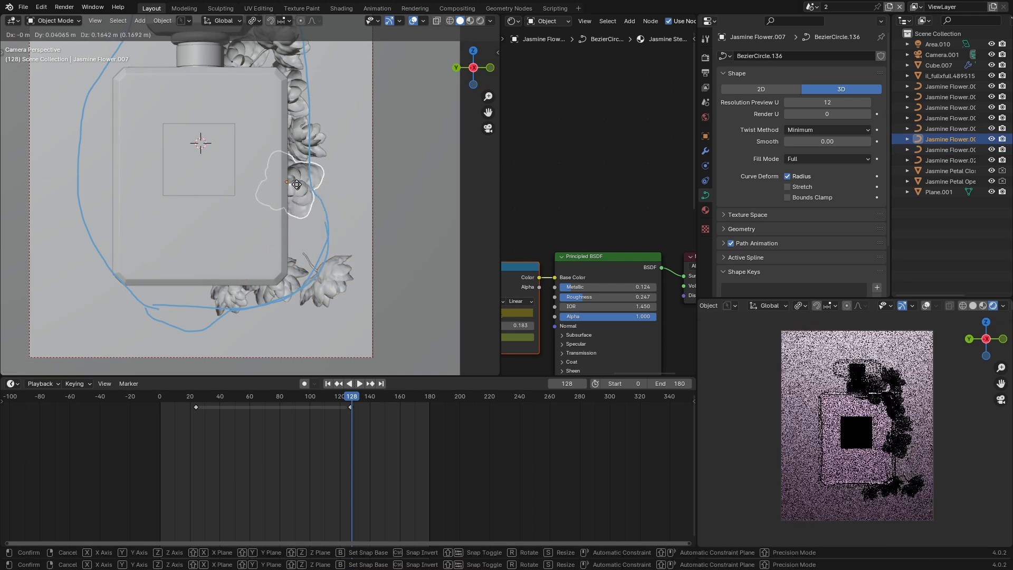
pyautogui.click(298, 272)
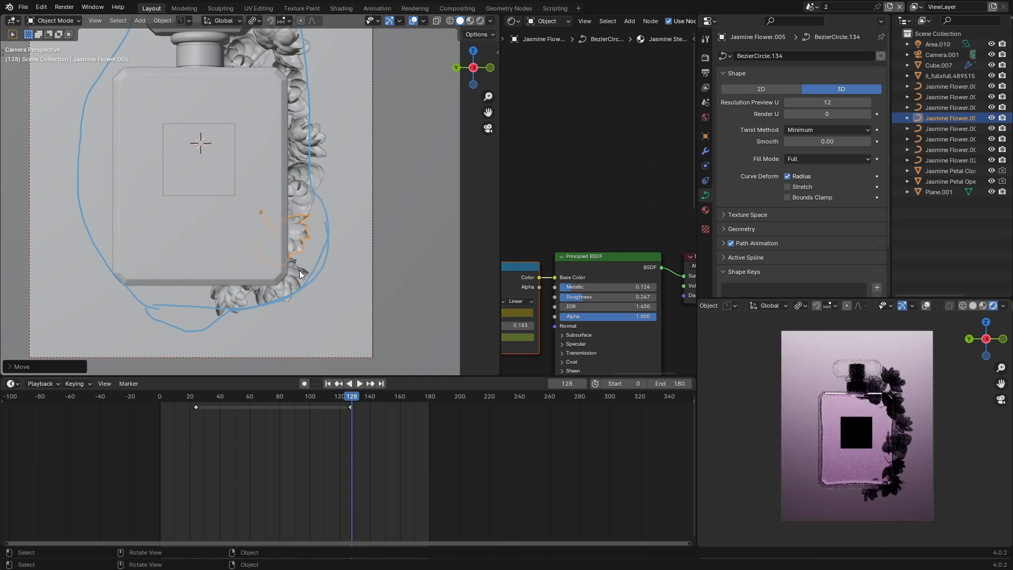
pyautogui.click(291, 229)
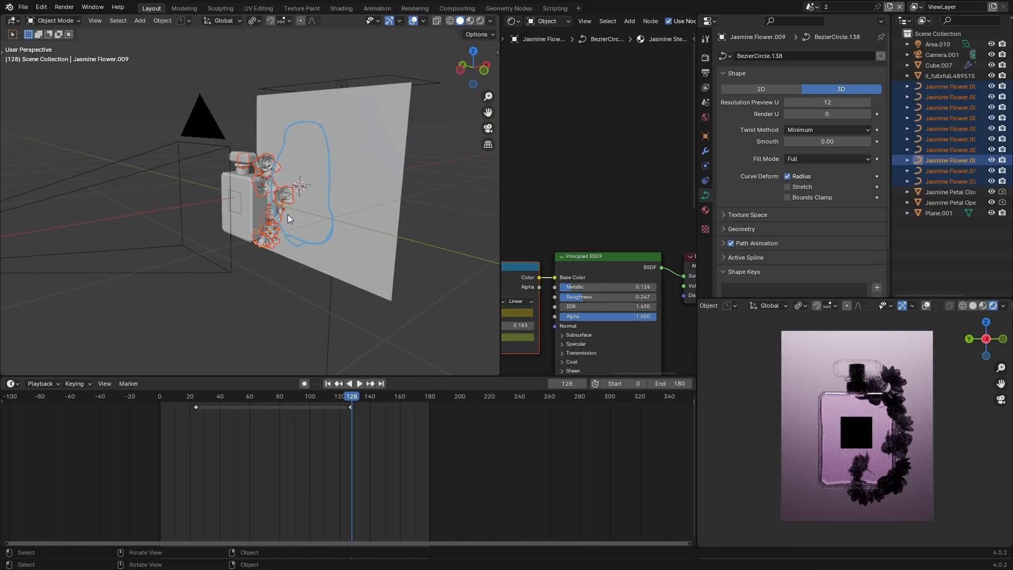
# Move the selected jasmine flower group down the bottle's right side.
pyautogui.press('g')
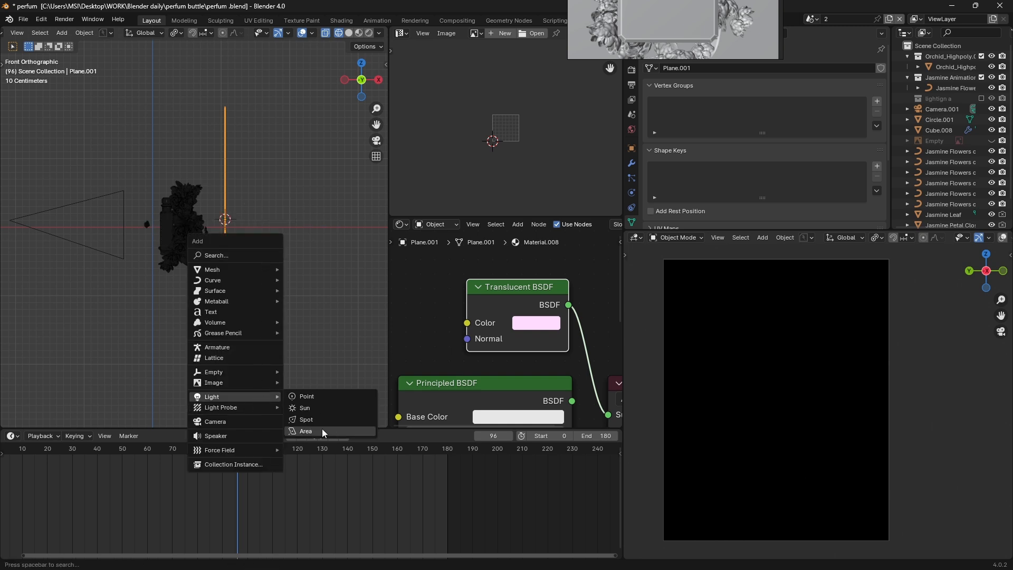
# Add an area light and position it above the bottle.
pyautogui.click(306, 431)
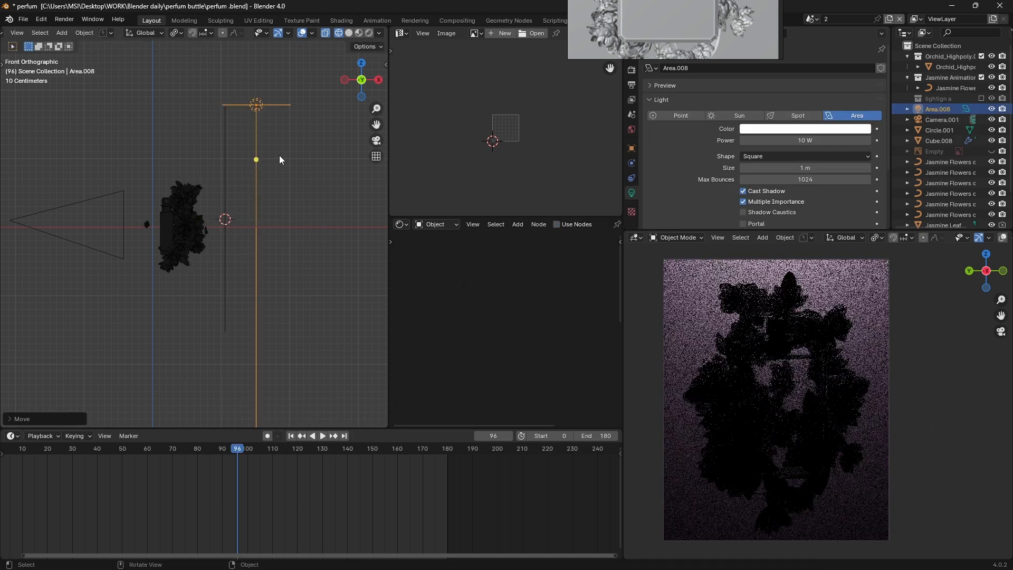
pyautogui.press('s')
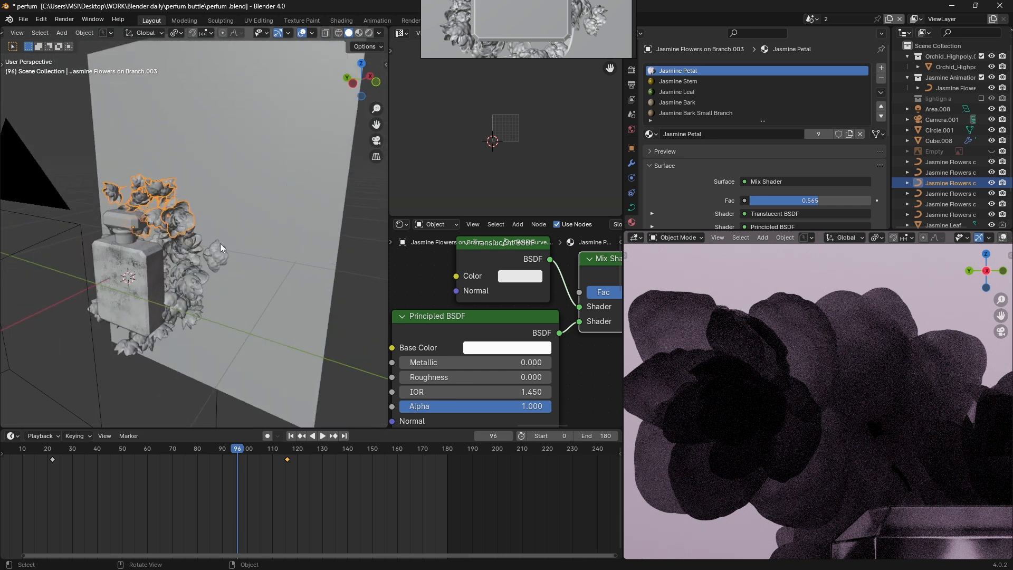
pyautogui.moveTo(508, 348)
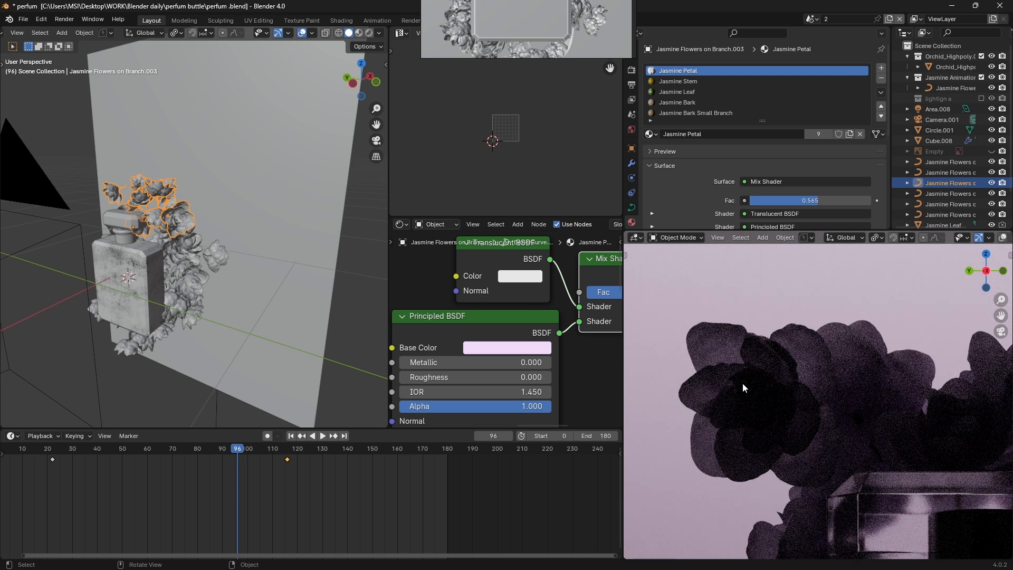
# Scroll to the Jasmine Petal Principled BSDF and set a pale pink Base Color.
pyautogui.scroll(-3)
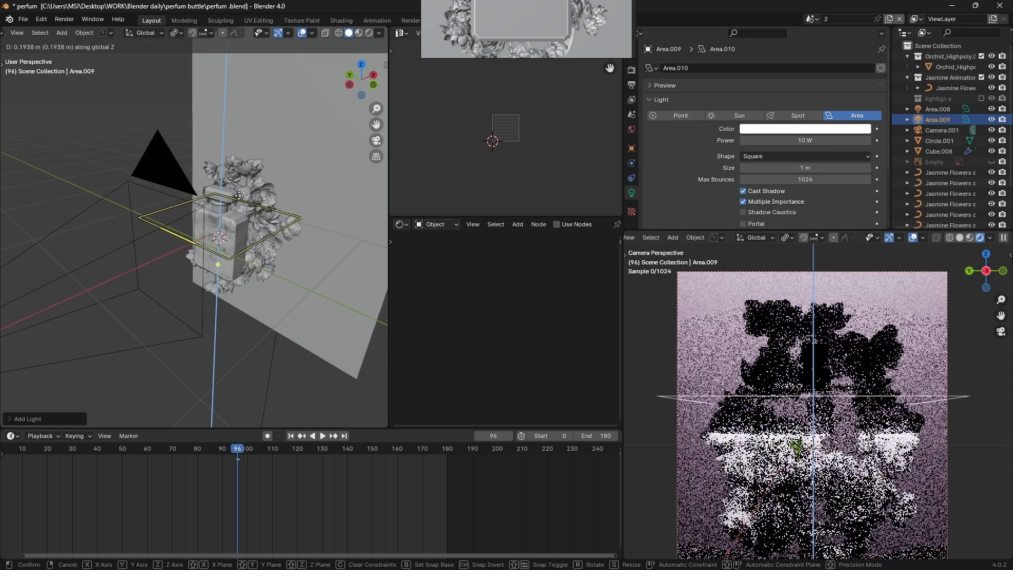
pyautogui.moveTo(256, 76)
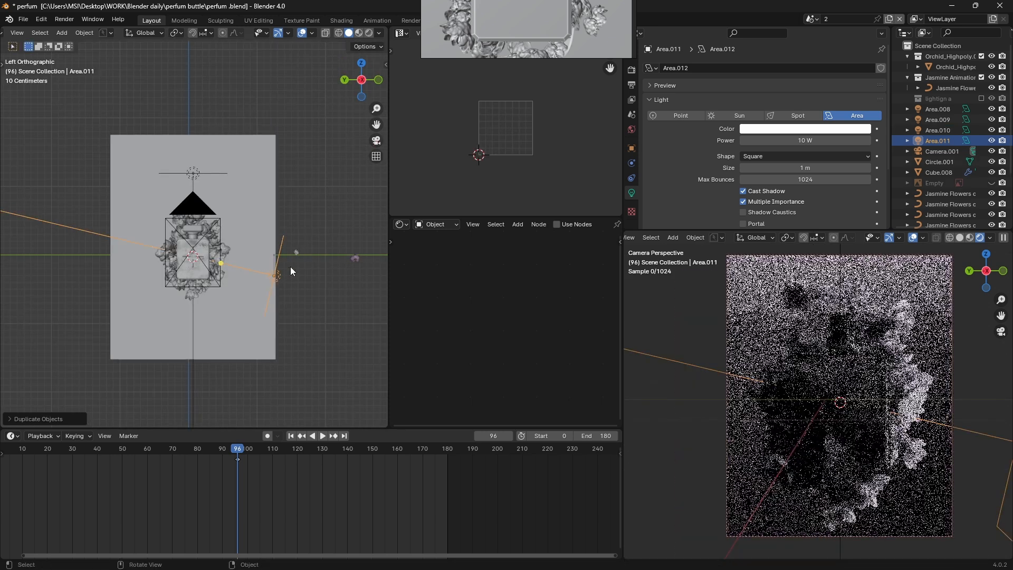
# Adjust a duplicated area light's placement around the bottle.
pyautogui.press('r')
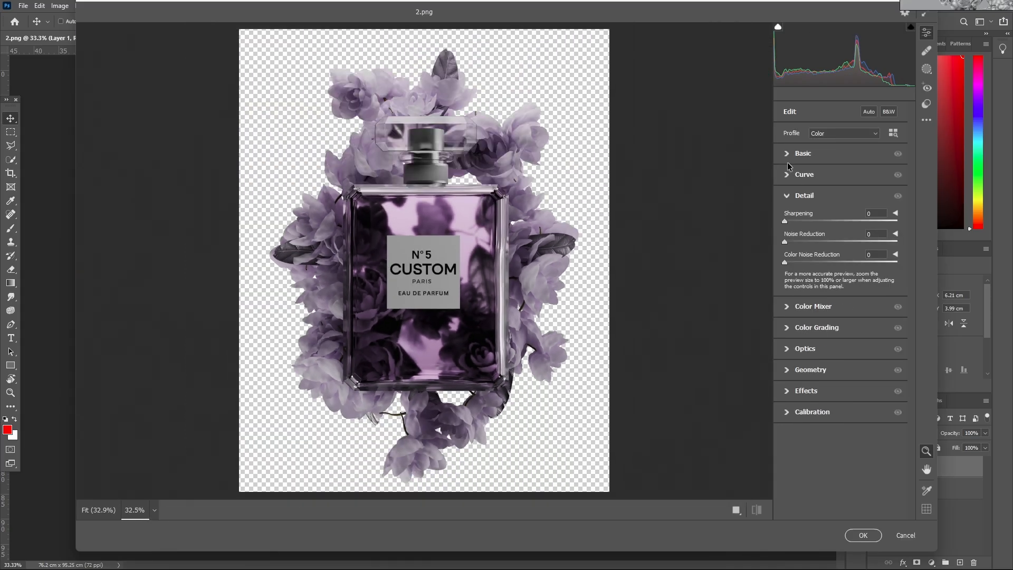
# Adjust the Curve and Detail settings in the Camera Raw Filter, then confirm.
pyautogui.click(803, 153)
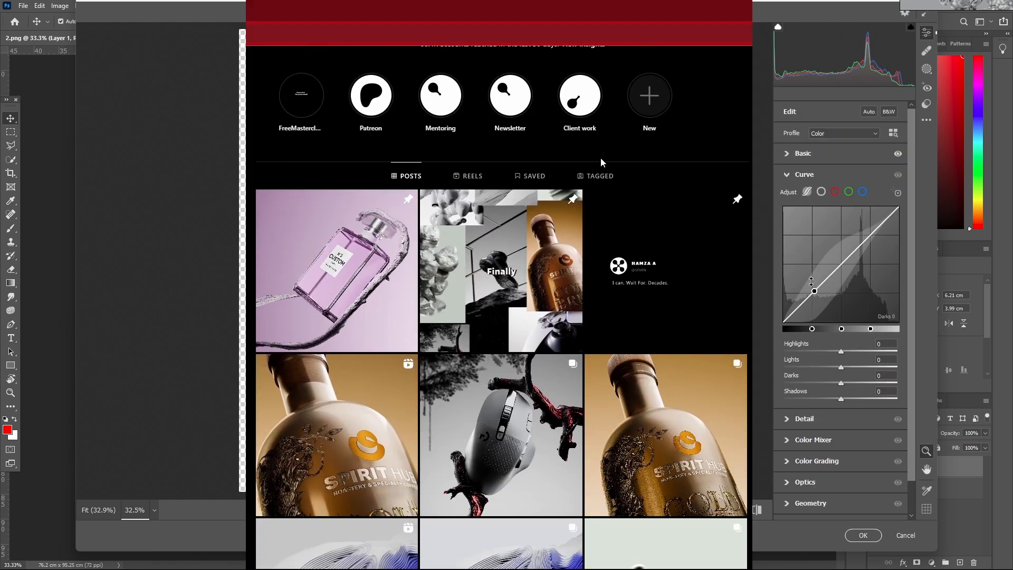
pyautogui.scroll(-3)
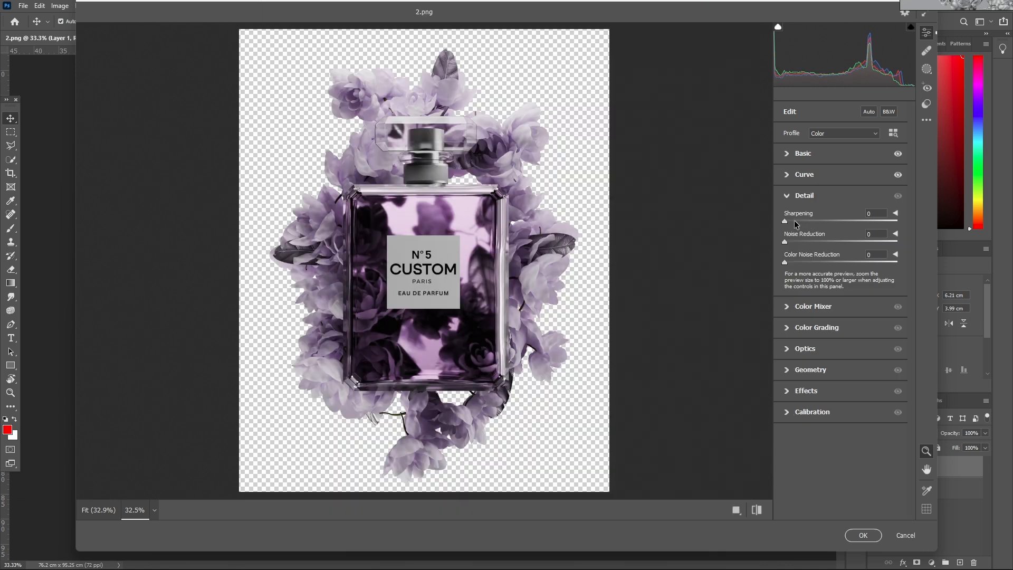
pyautogui.click(805, 195)
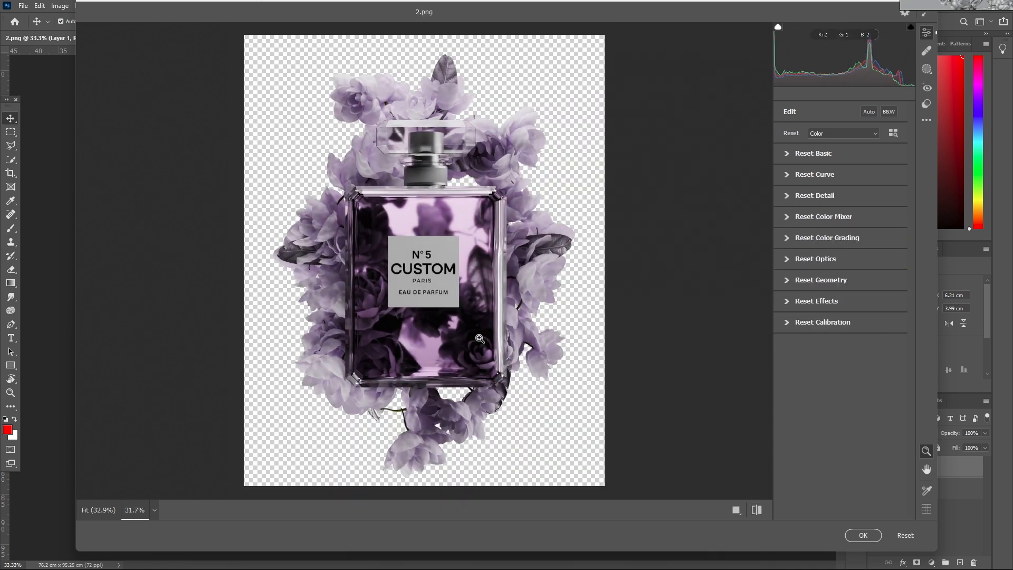
pyautogui.click(863, 535)
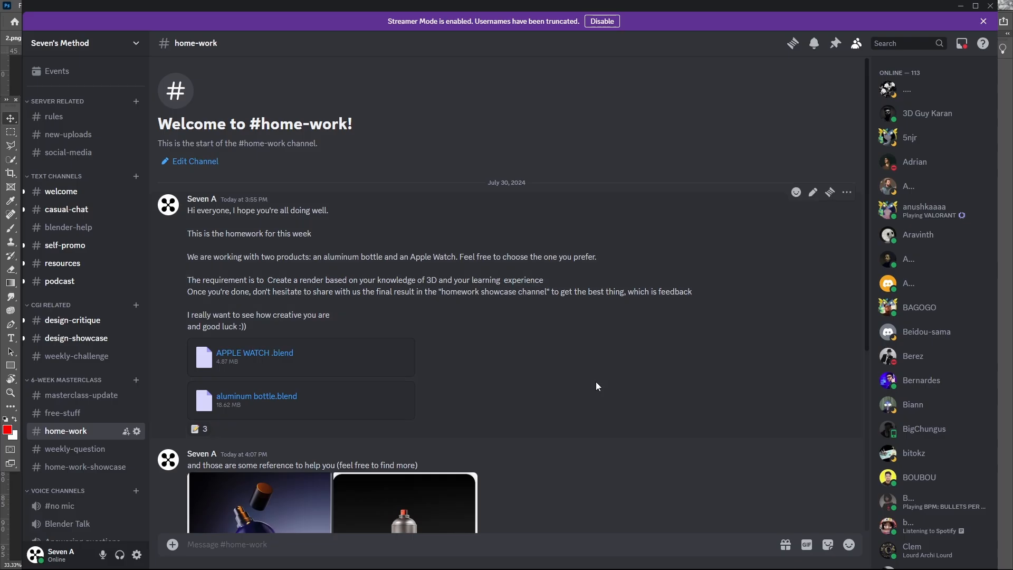
# Scroll down through the home-work channel's homework post and reference images.
pyautogui.scroll(-3)
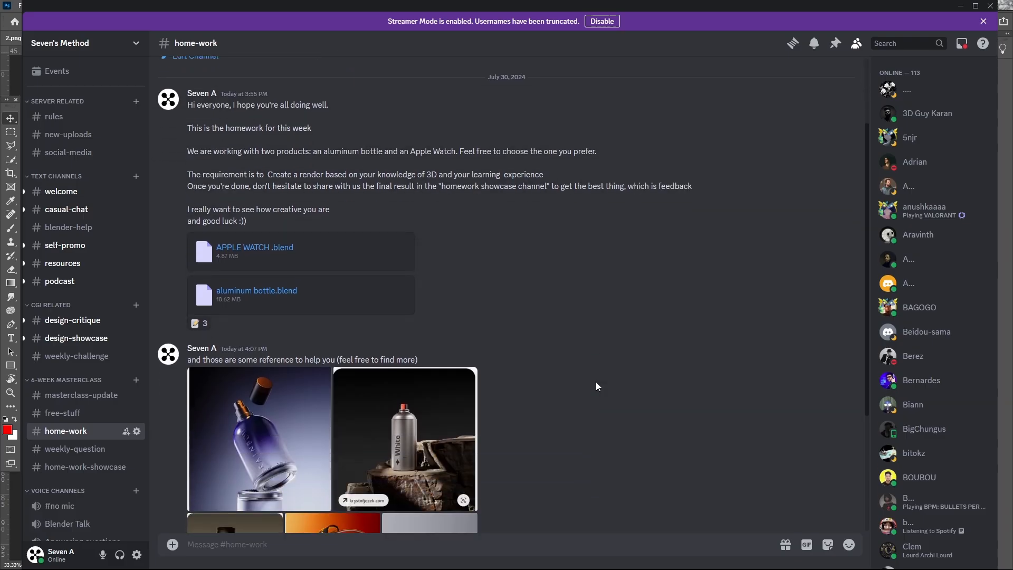
pyautogui.scroll(-3)
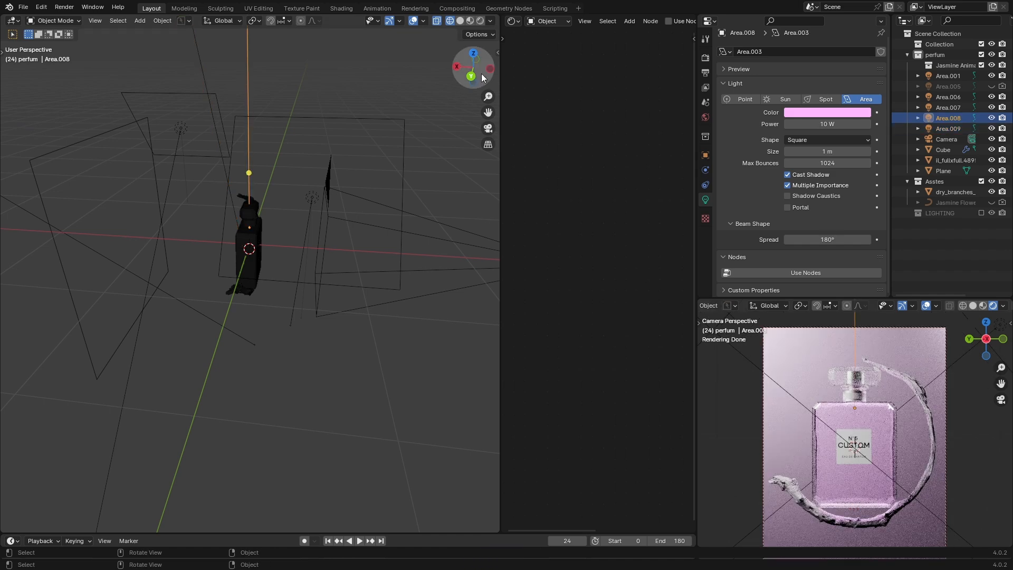
# Snap the view to a side orthographic view of the pink CUSTOM bottle and branch.
pyautogui.click(458, 67)
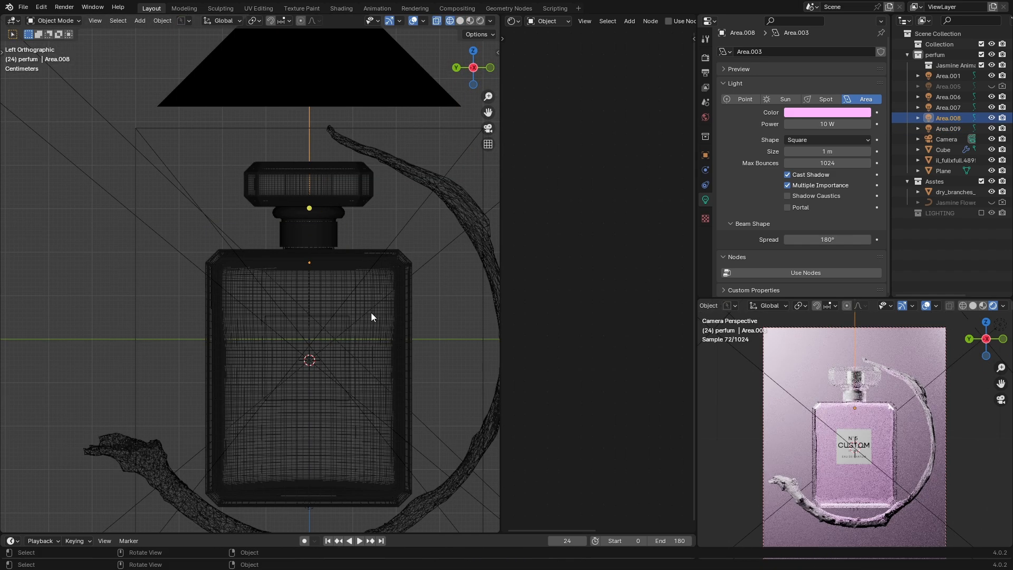